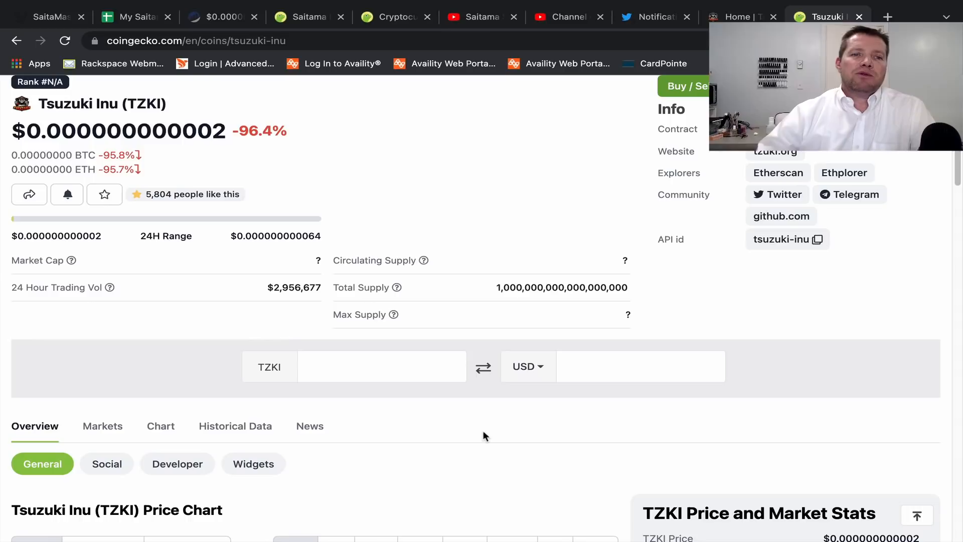
pyautogui.moveTo(200, 80)
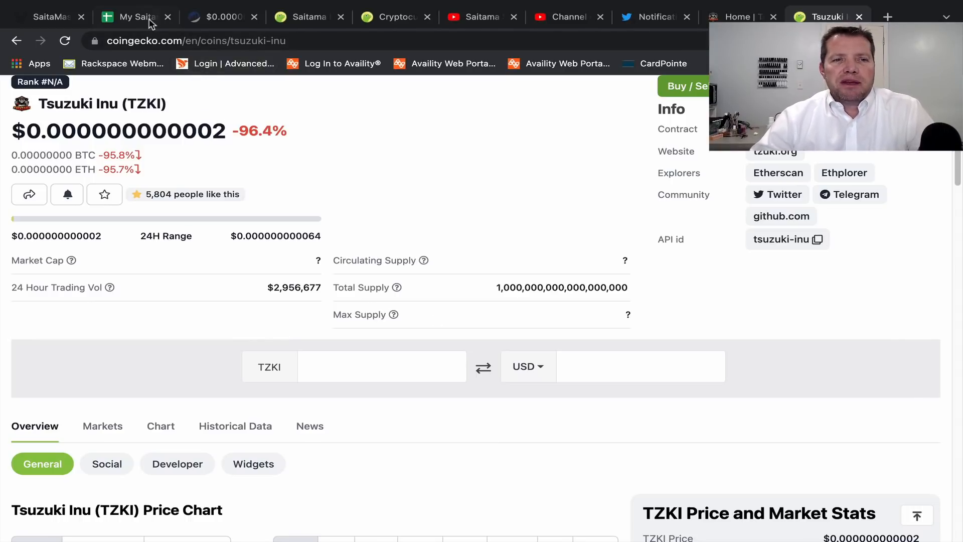
pyautogui.moveTo(129, 17)
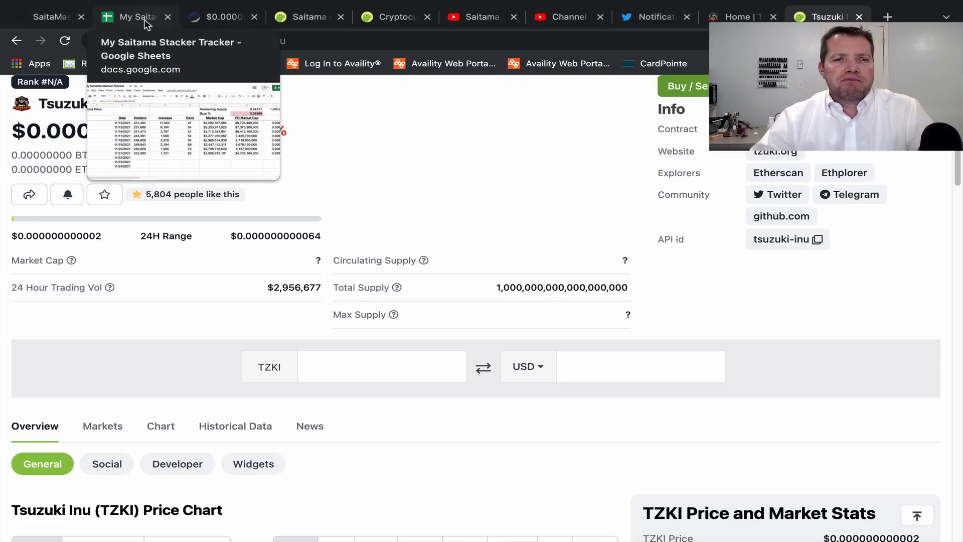
# Switch from the Tsuzuki Inu CoinGecko page to the My Saitama Stacker Tracker sheet.
pyautogui.click(130, 17)
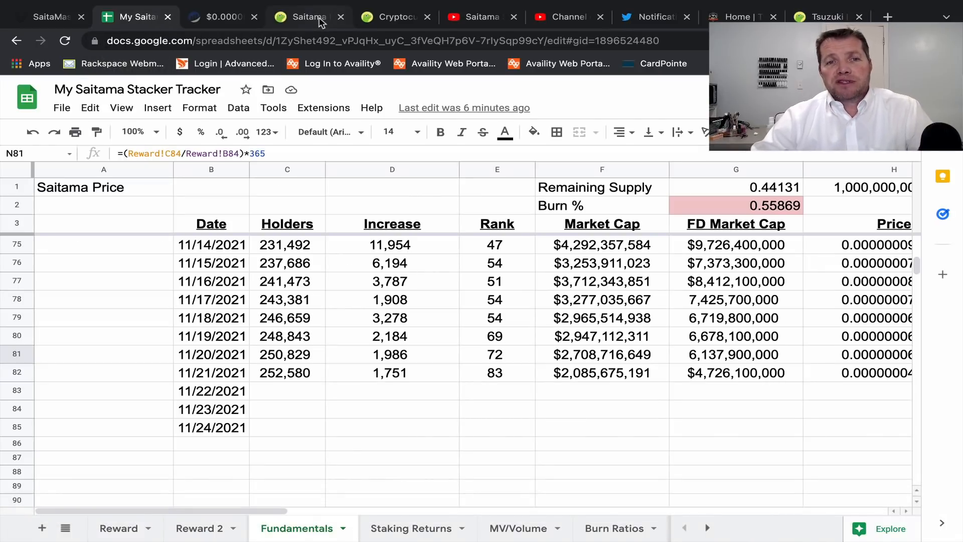
# Reload the Saitama Inu CoinGecko page to show price $0.000000038645, down 36.8%.
pyautogui.click(302, 17)
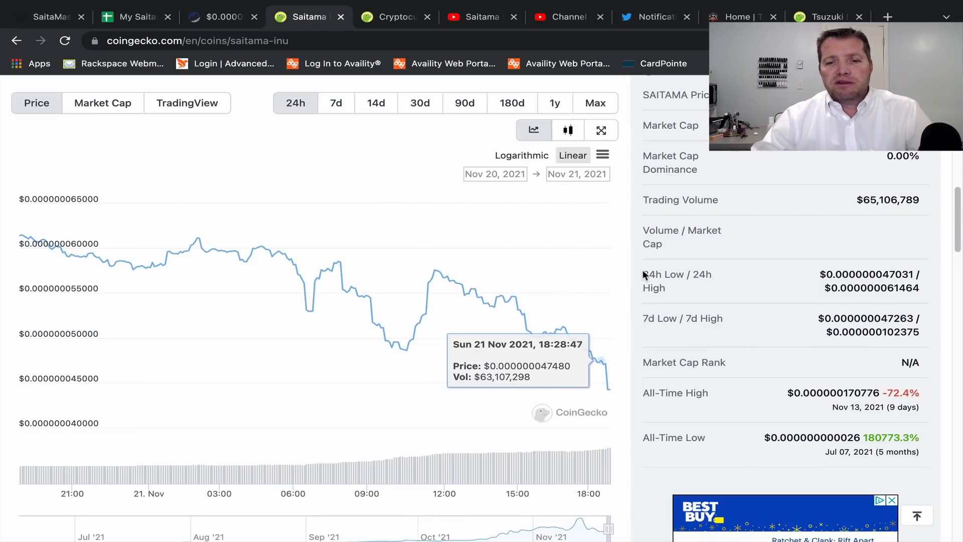
pyautogui.moveTo(619, 289)
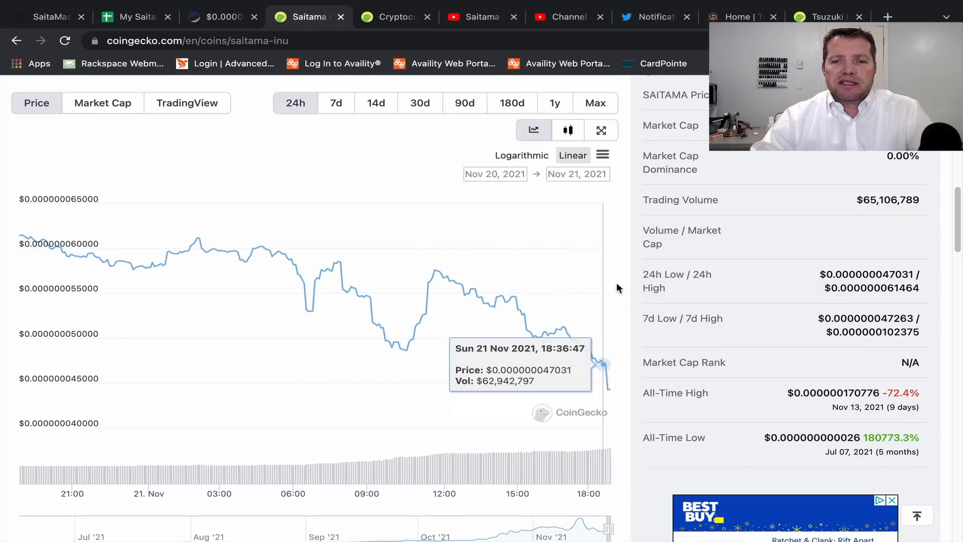
pyautogui.scroll(3)
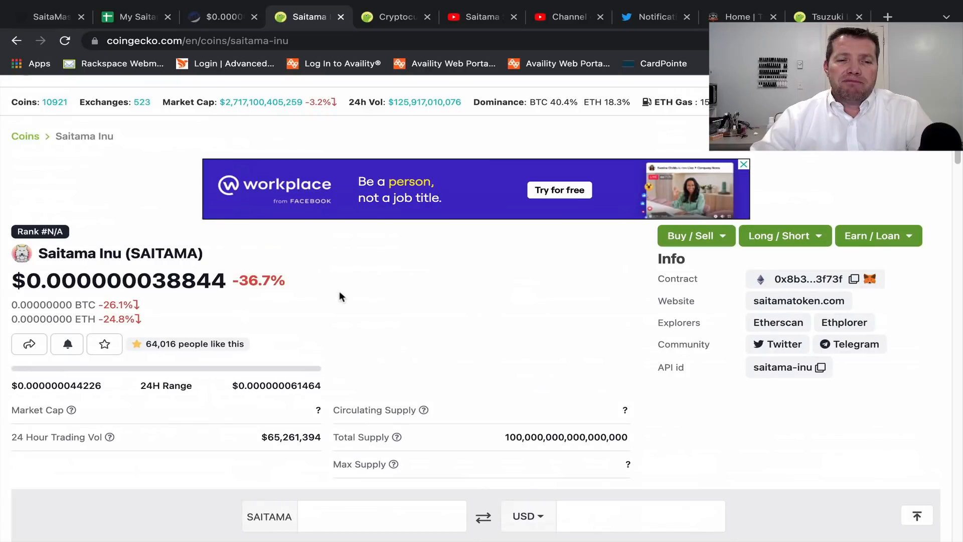
pyautogui.moveTo(237, 277)
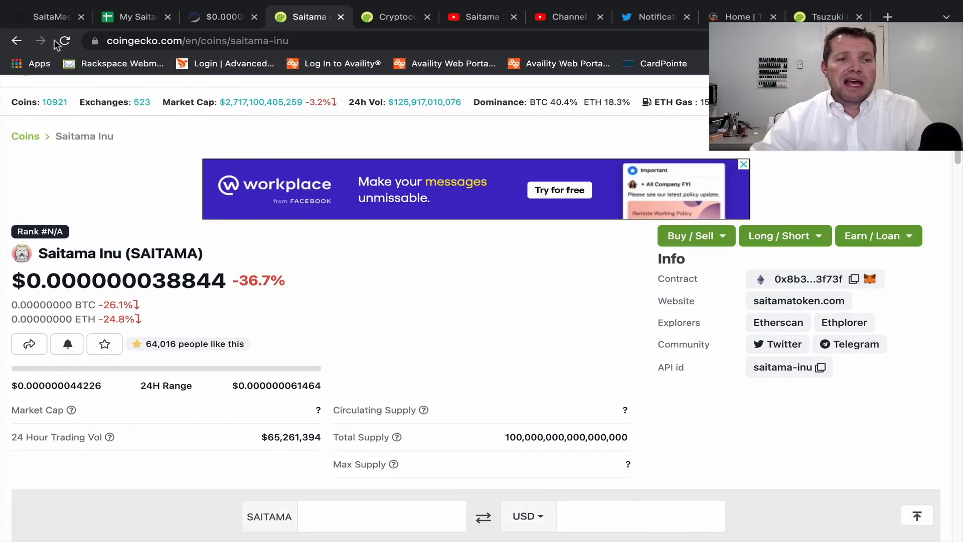
pyautogui.click(61, 40)
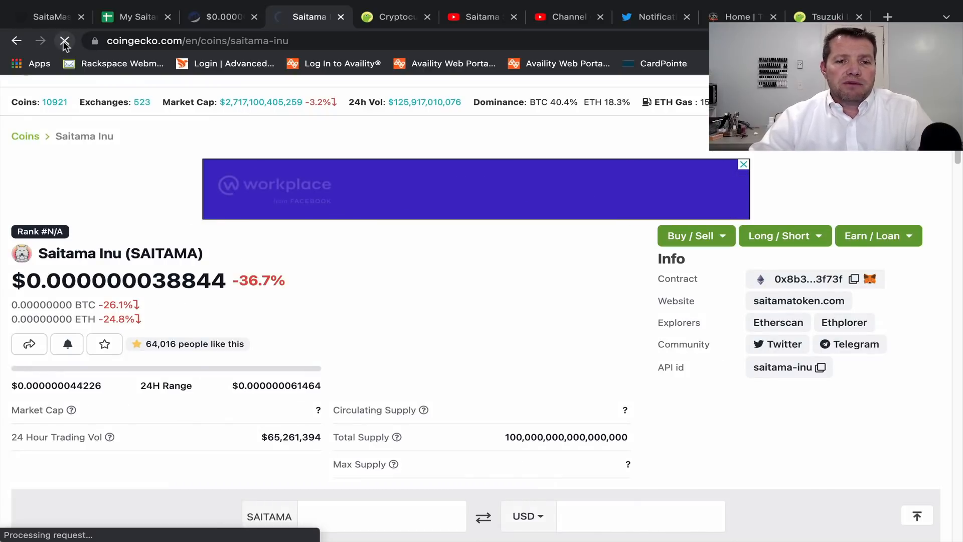
pyautogui.click(65, 40)
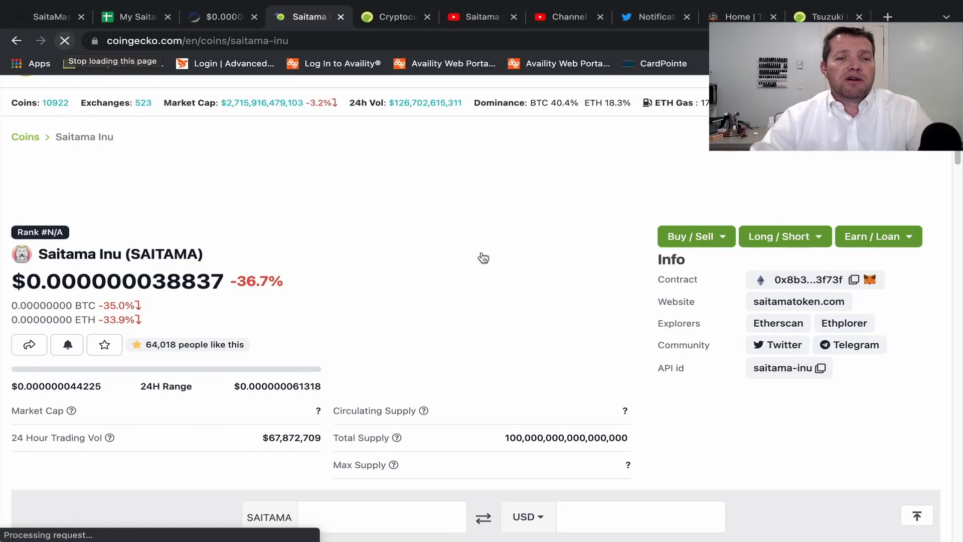
pyautogui.moveTo(536, 287)
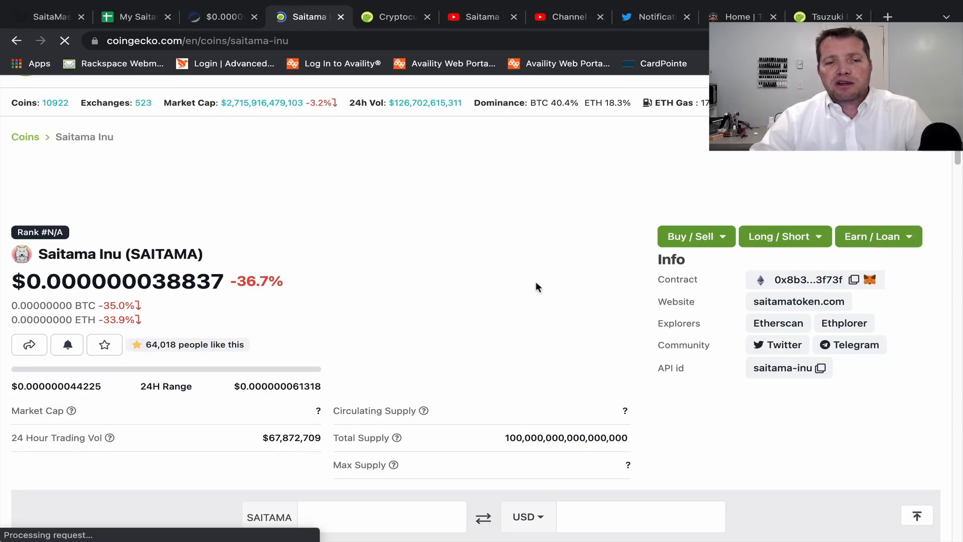
pyautogui.moveTo(584, 315)
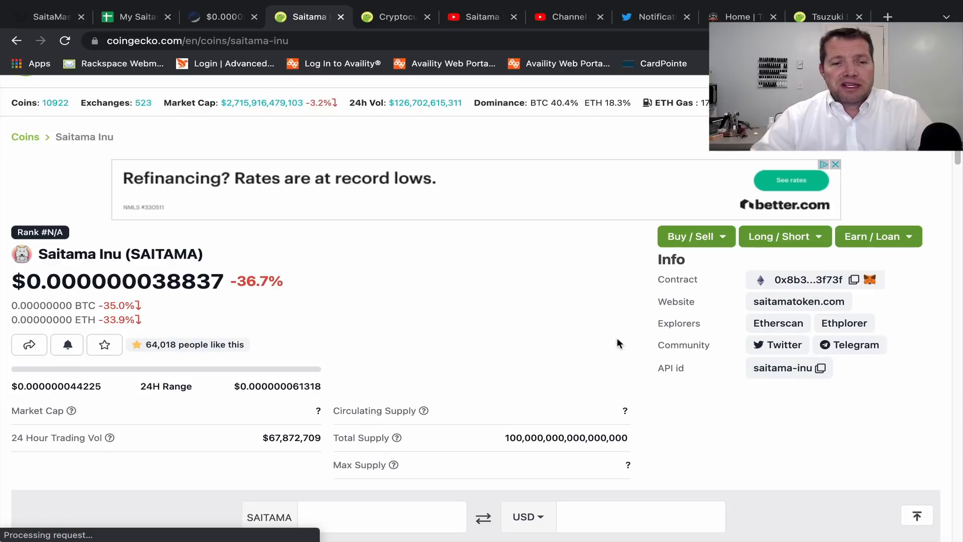
pyautogui.moveTo(651, 424)
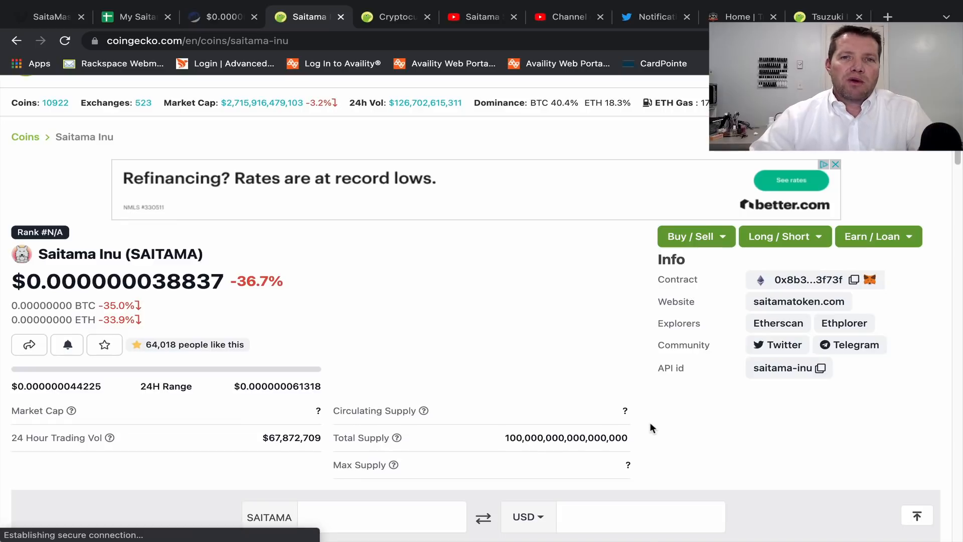
pyautogui.moveTo(653, 437)
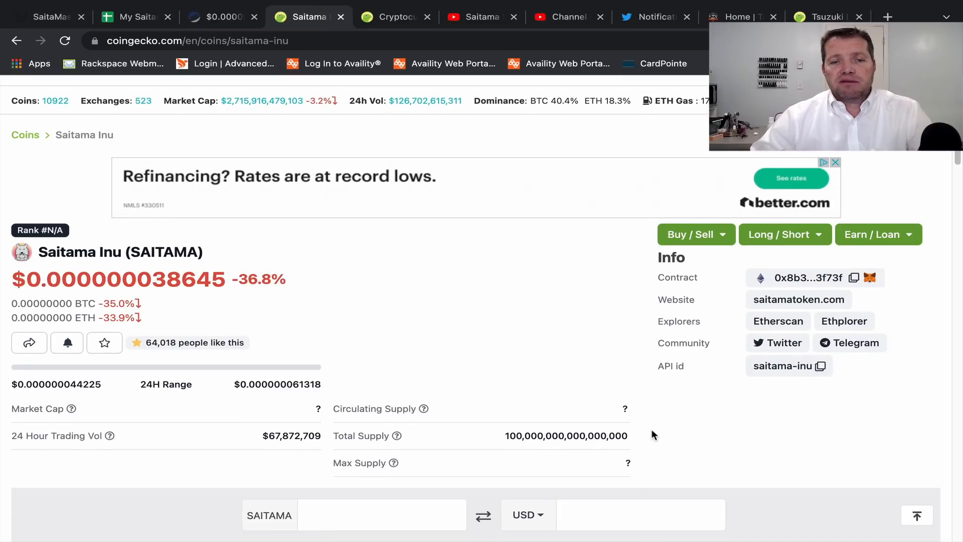
pyautogui.scroll(-3)
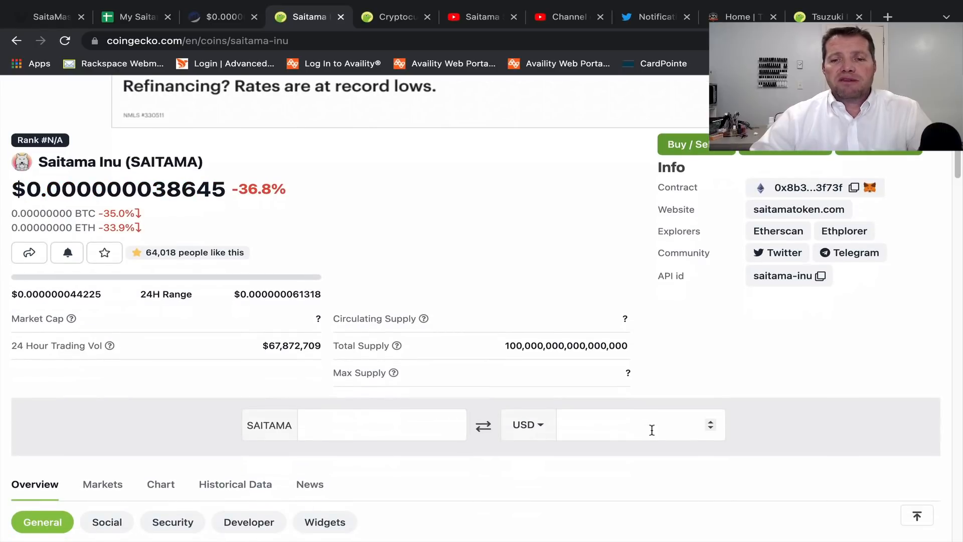
pyautogui.moveTo(664, 392)
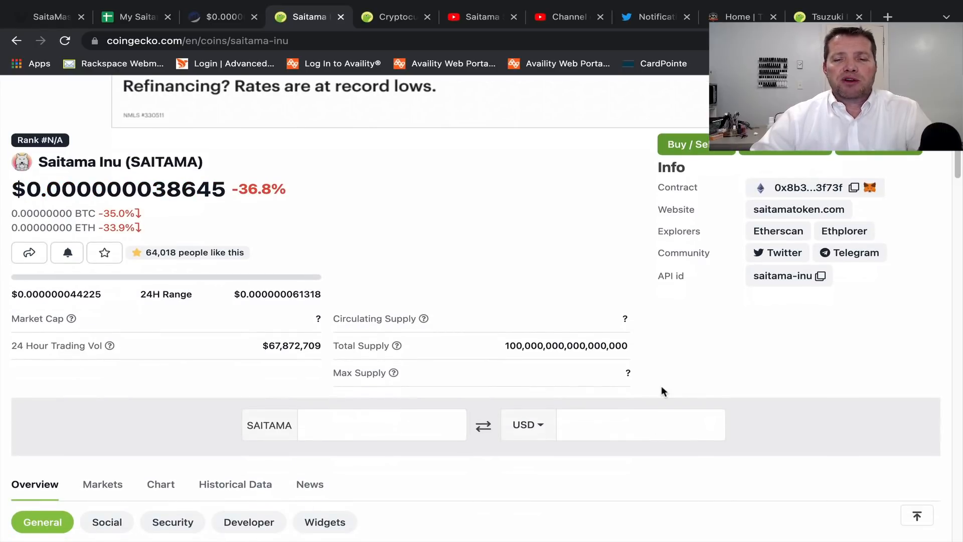
pyautogui.moveTo(656, 390)
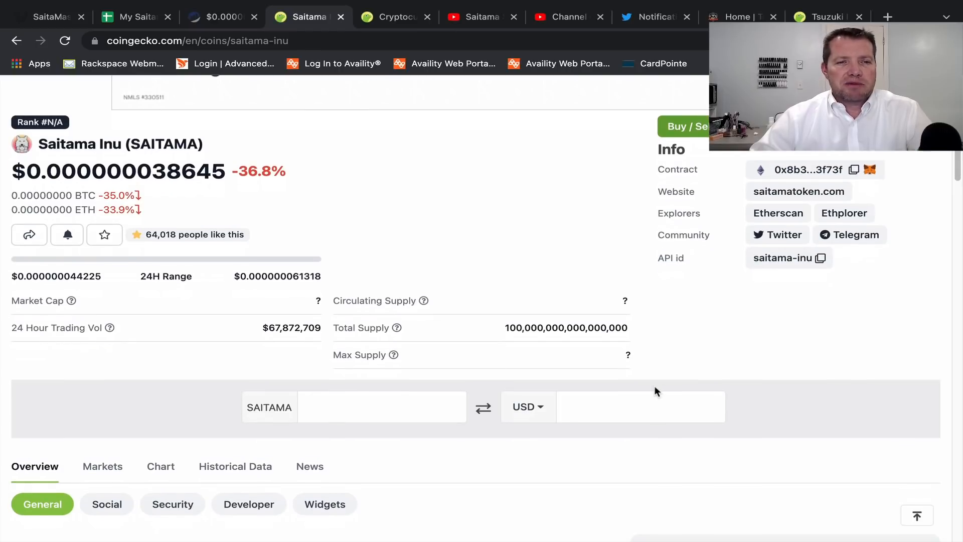
pyautogui.scroll(-3)
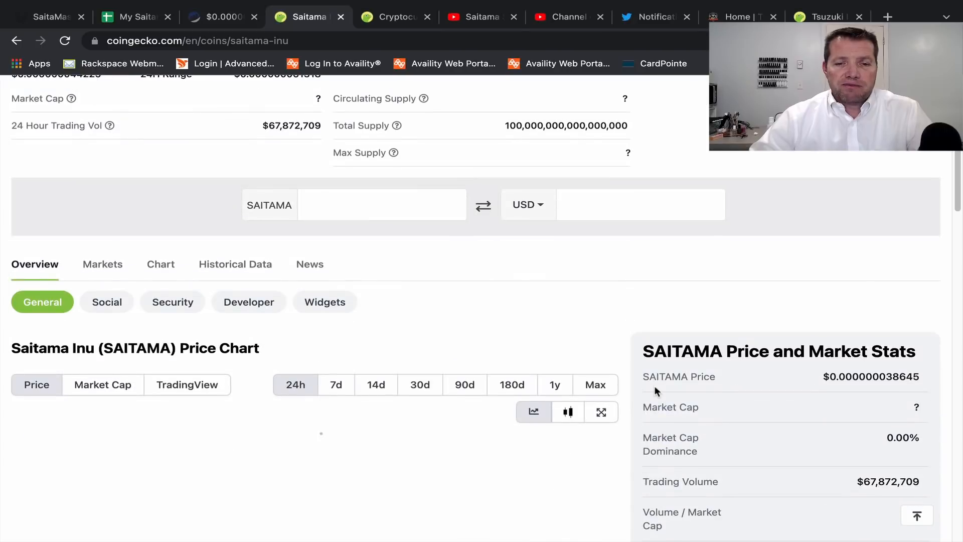
pyautogui.scroll(-3)
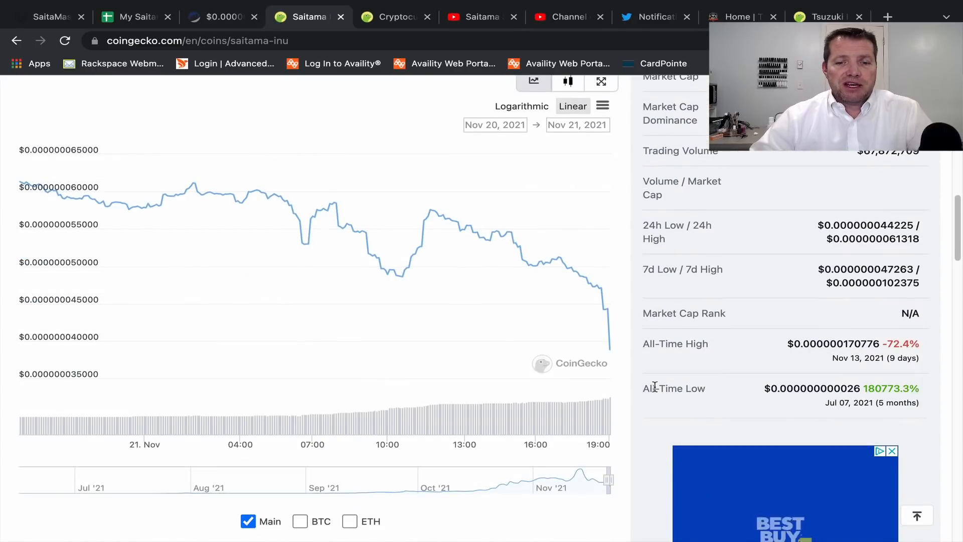
pyautogui.scroll(-3)
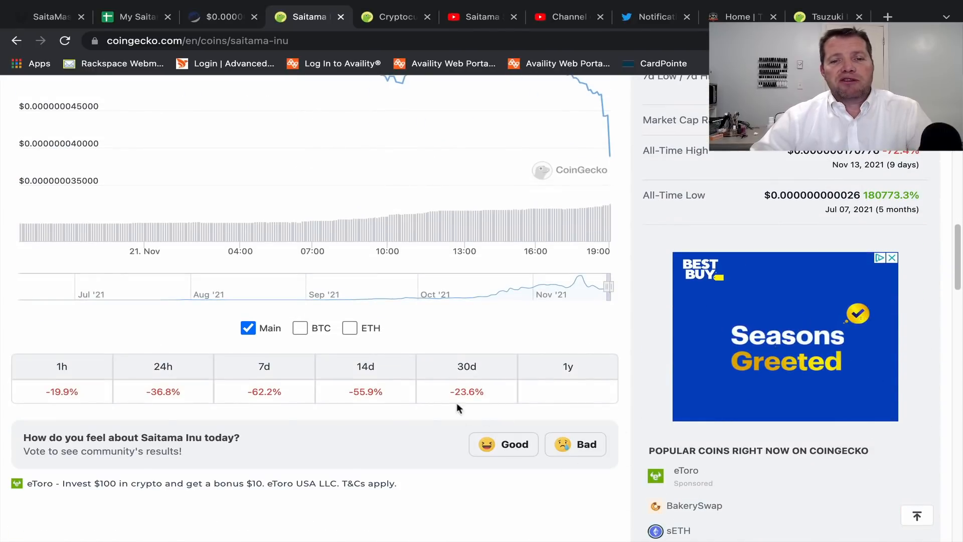
pyautogui.moveTo(83, 407)
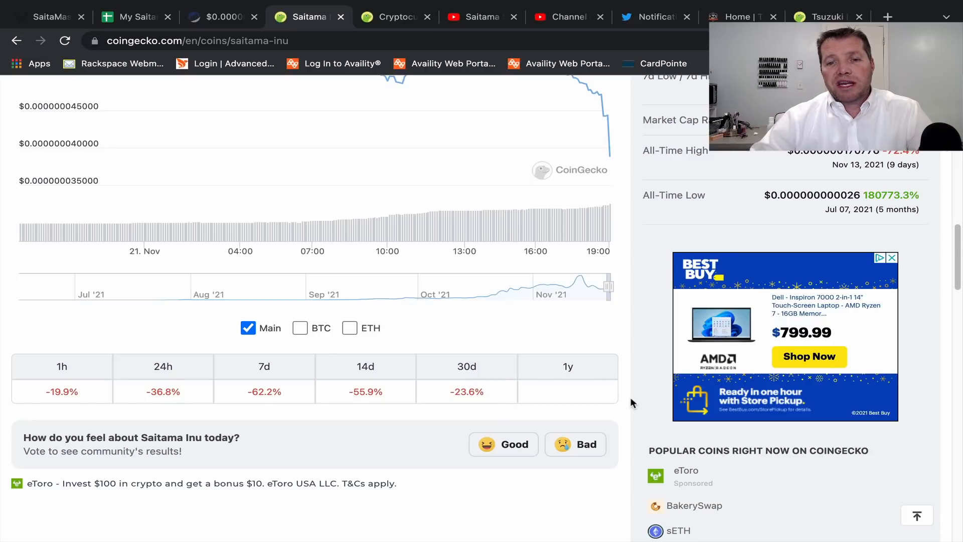
pyautogui.moveTo(630, 404)
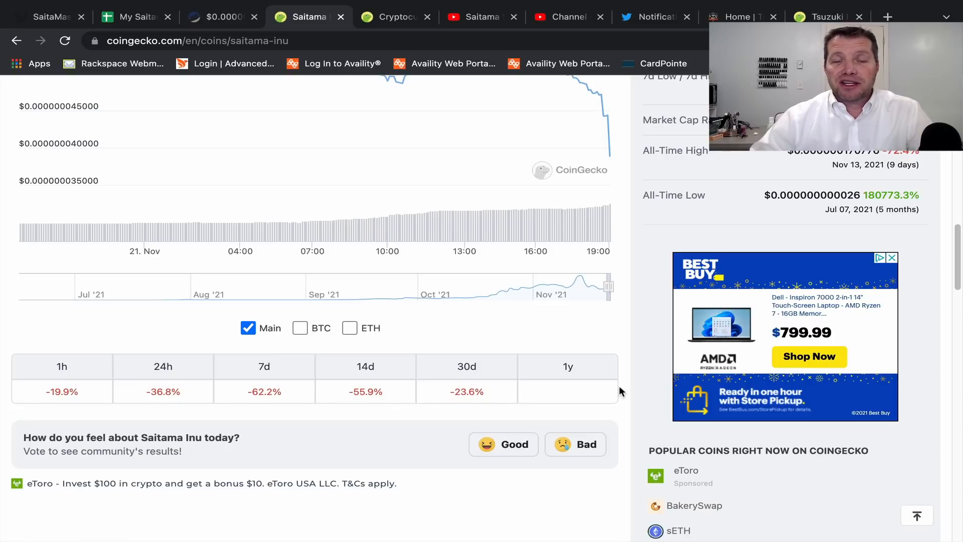
pyautogui.scroll(3)
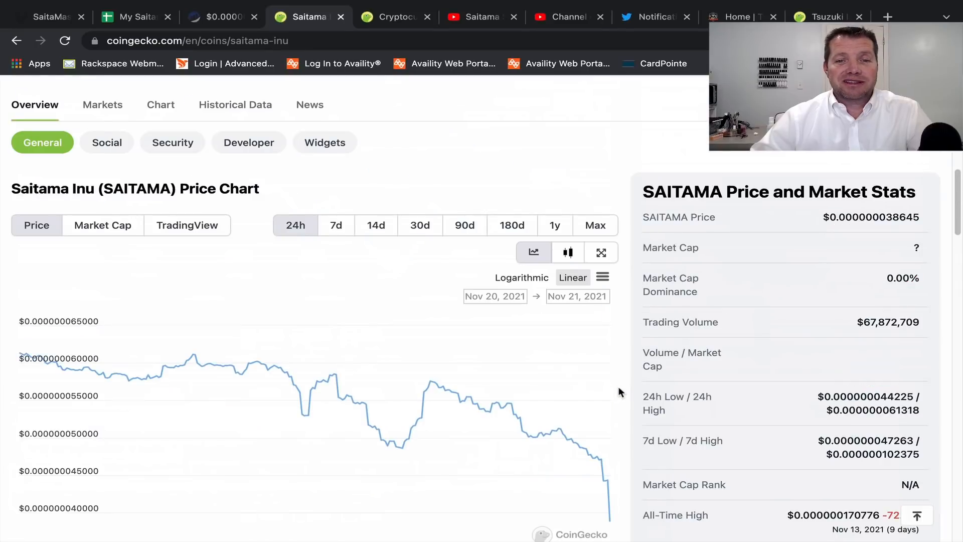
pyautogui.scroll(3)
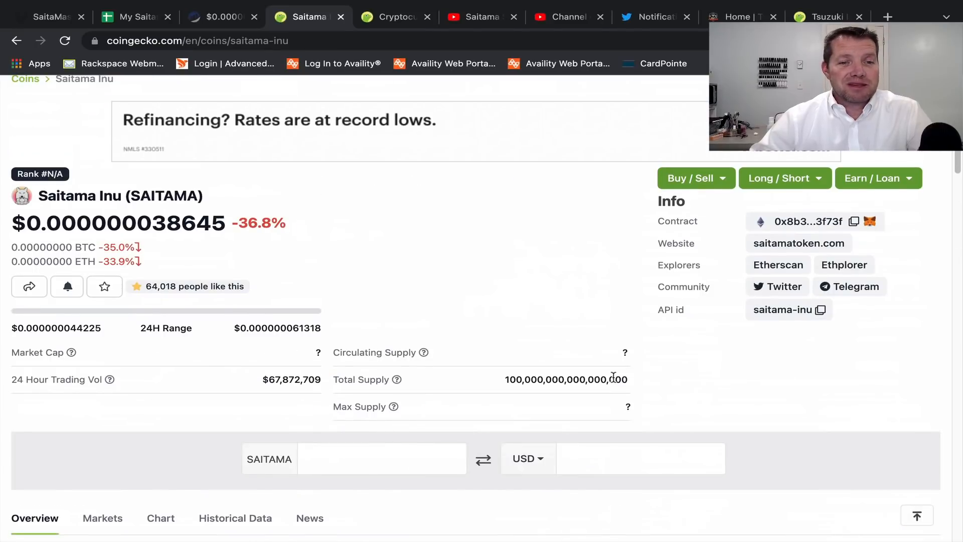
pyautogui.moveTo(608, 365)
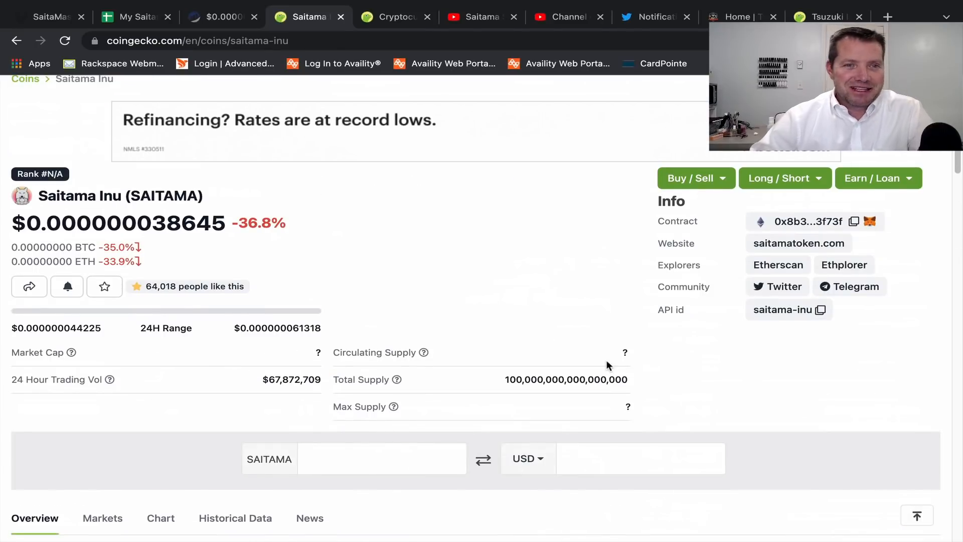
pyautogui.moveTo(307, 67)
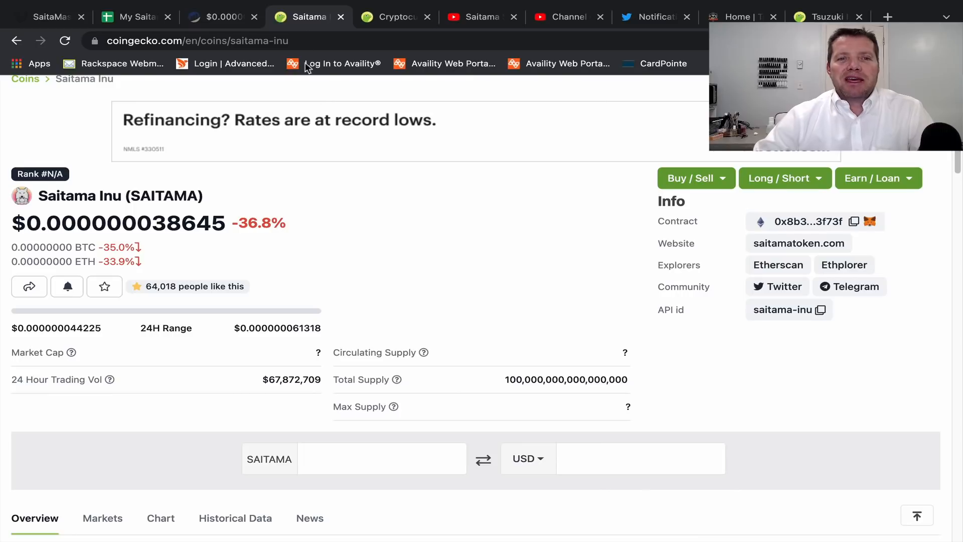
# Refresh the CoinGecko market-cap rankings page with Bitcoin at $58,067.
pyautogui.click(394, 17)
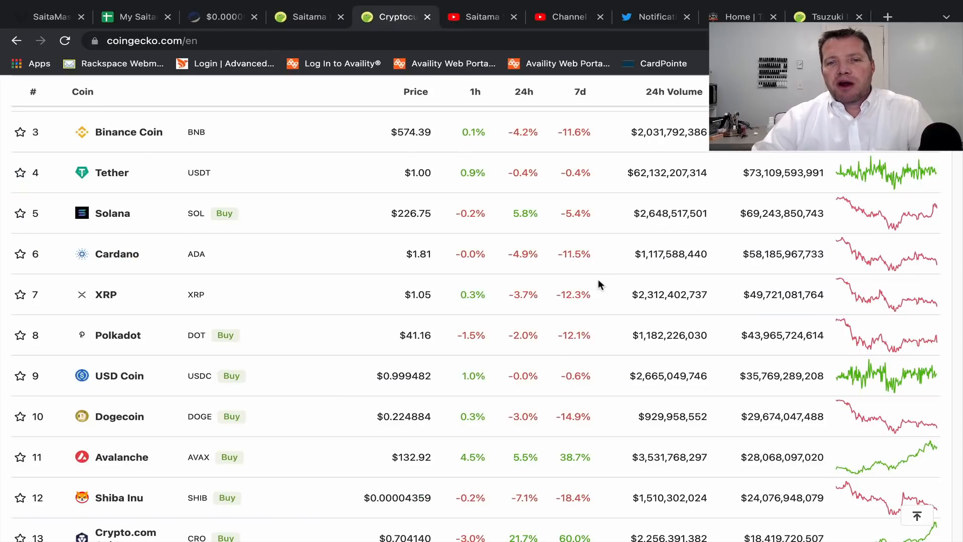
pyautogui.scroll(3)
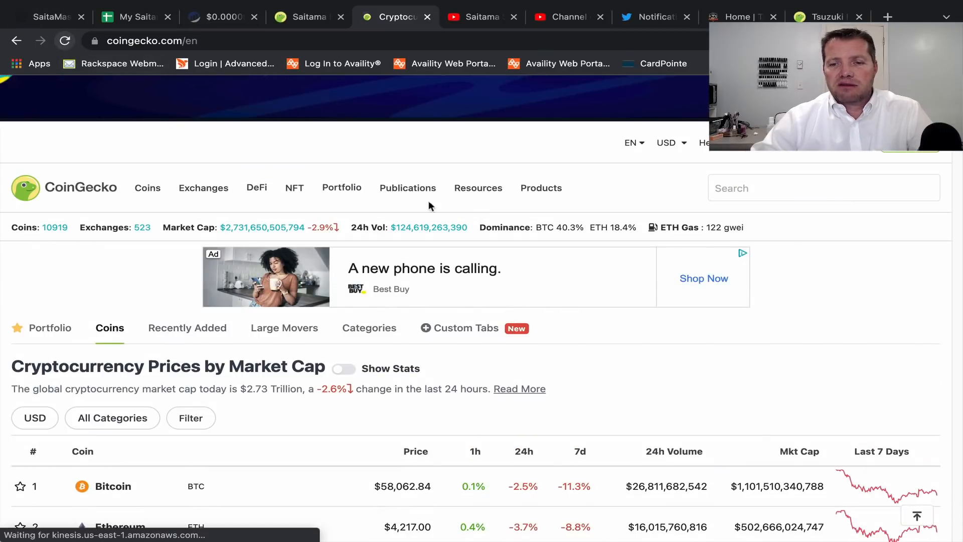
pyautogui.click(64, 40)
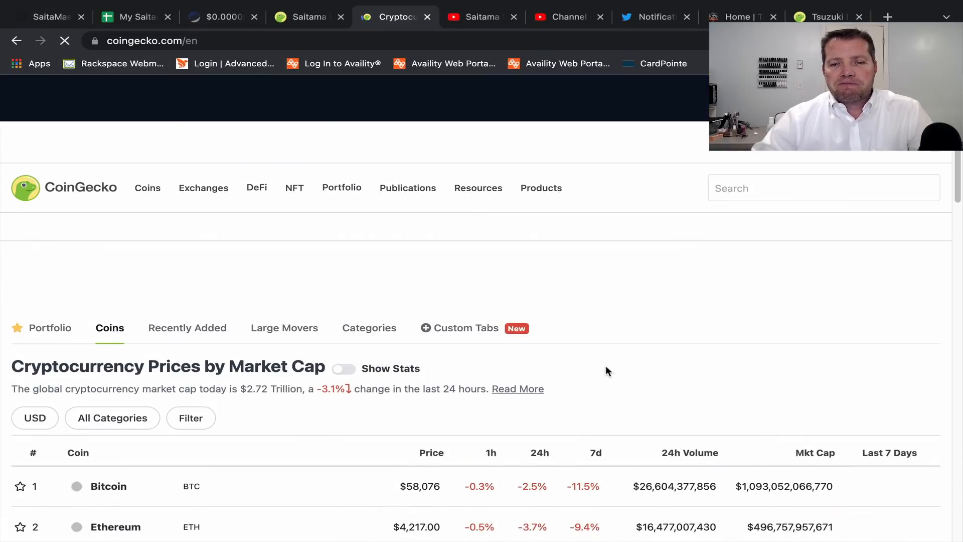
# Browse the ranking table down to about rank 50 and back to the header.
pyautogui.scroll(-3)
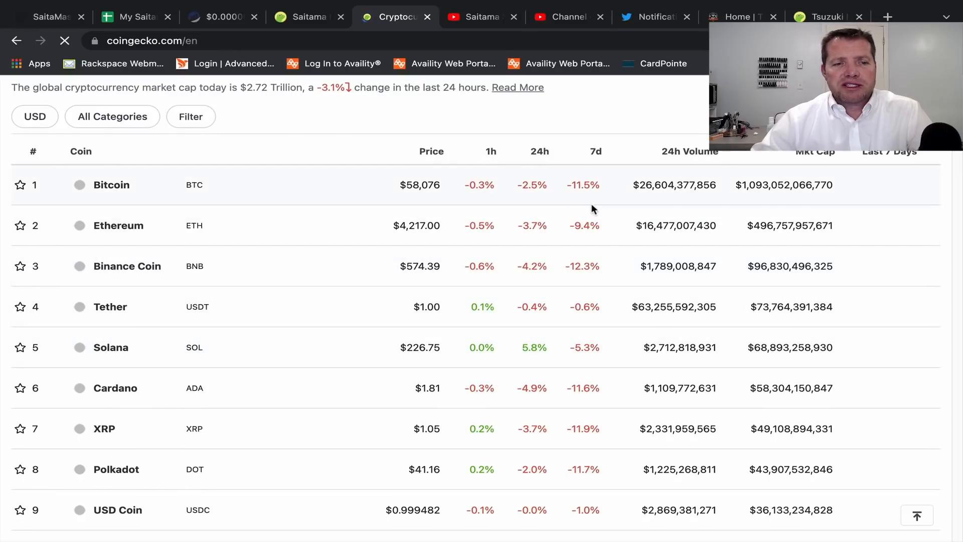
pyautogui.scroll(-3)
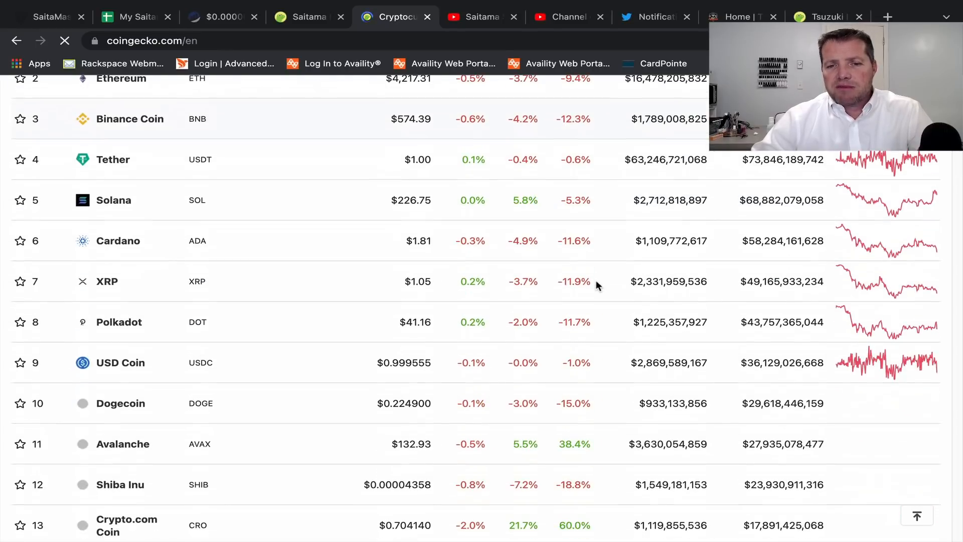
pyautogui.scroll(-3)
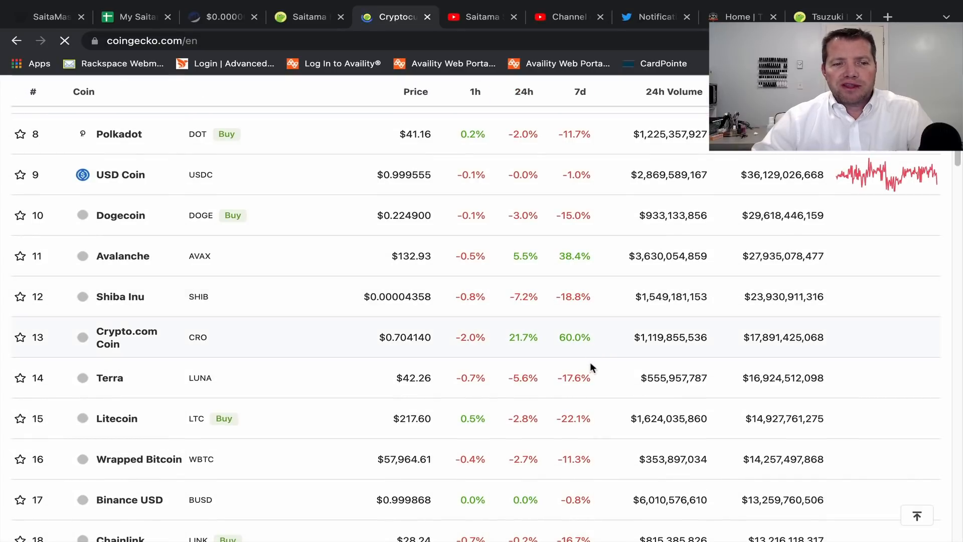
pyautogui.scroll(-3)
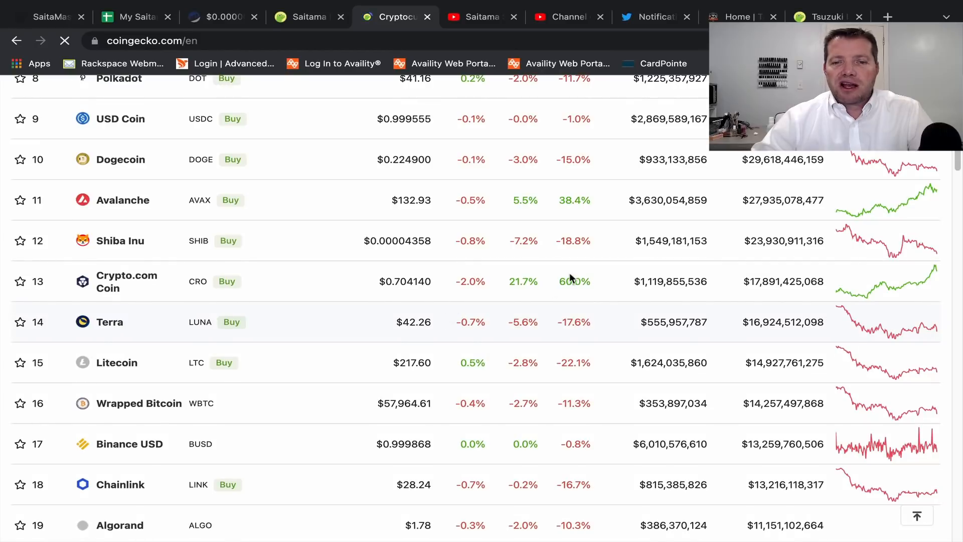
pyautogui.scroll(3)
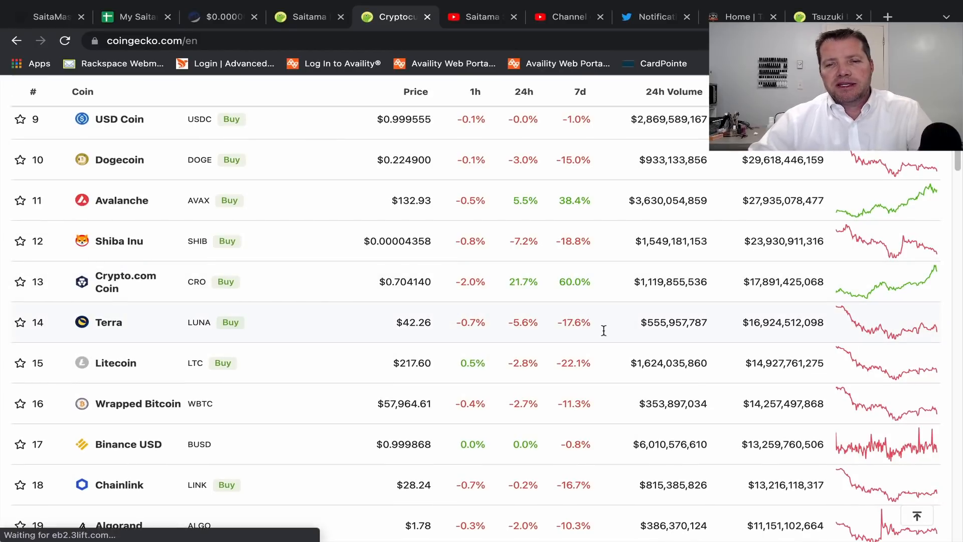
pyautogui.scroll(-3)
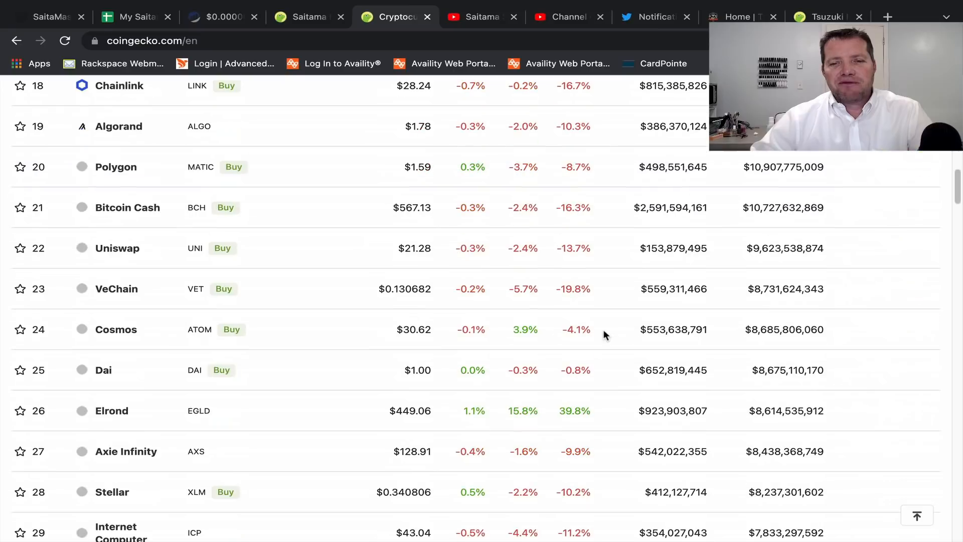
pyautogui.scroll(-3)
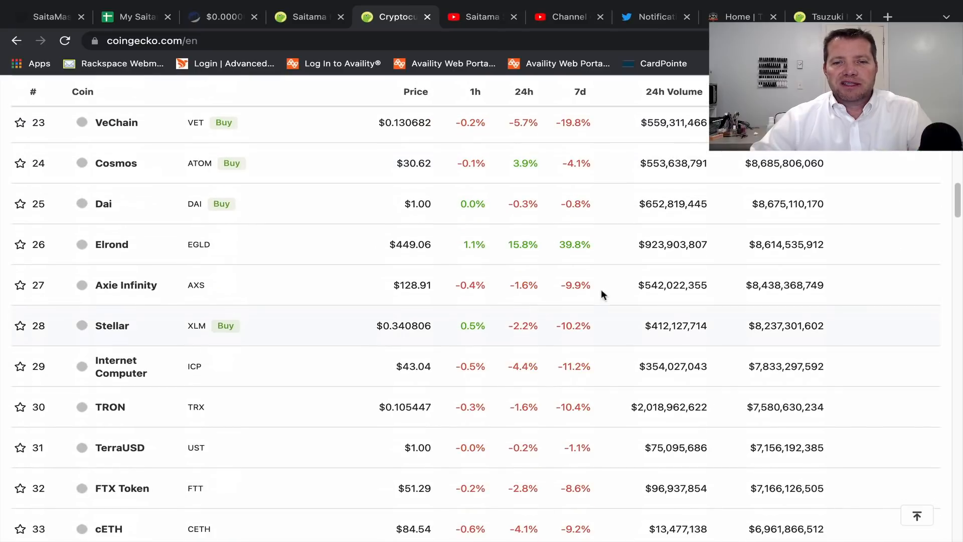
pyautogui.scroll(-3)
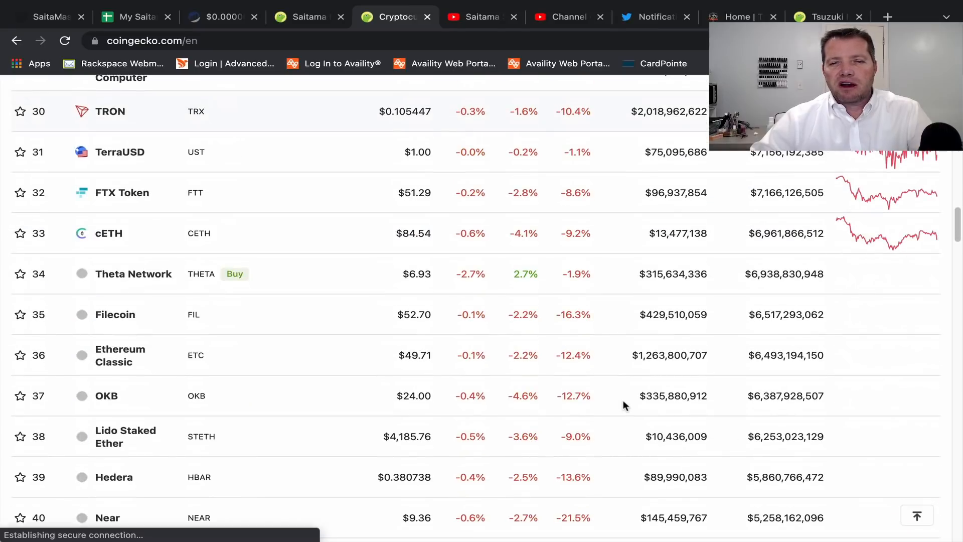
pyautogui.scroll(-3)
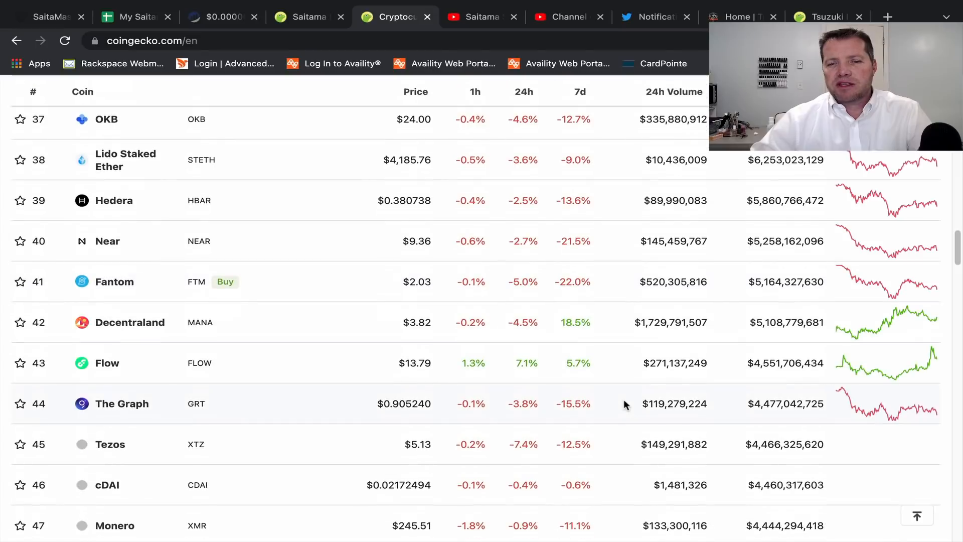
pyautogui.scroll(-3)
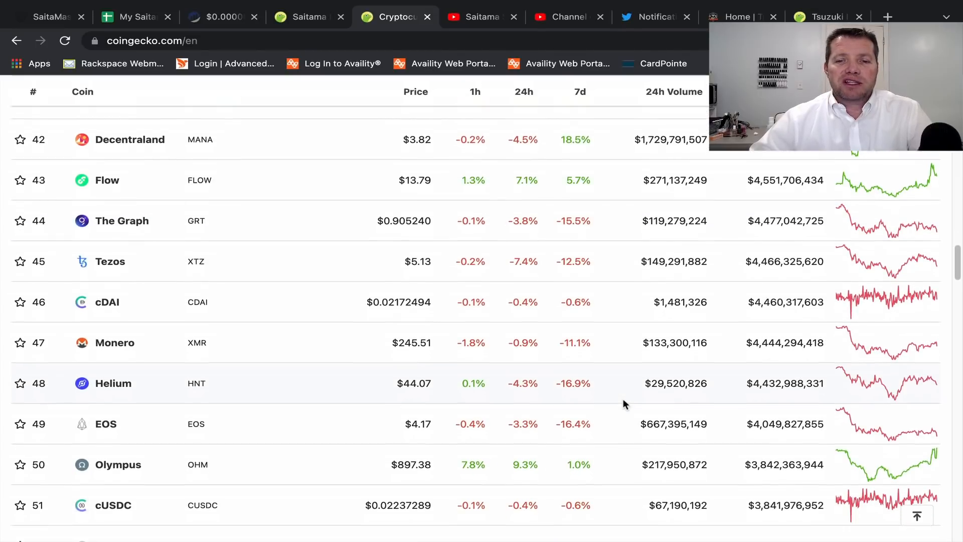
pyautogui.moveTo(601, 400)
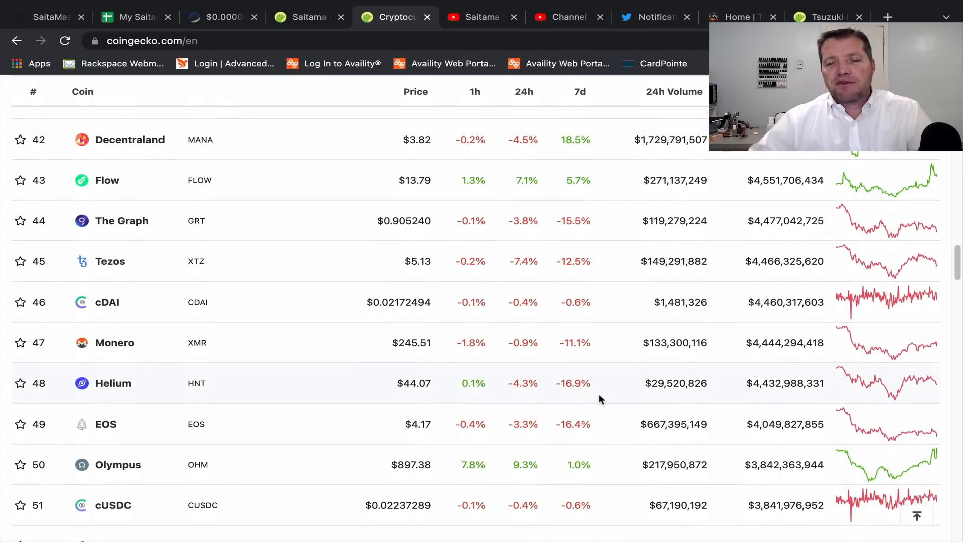
pyautogui.scroll(3)
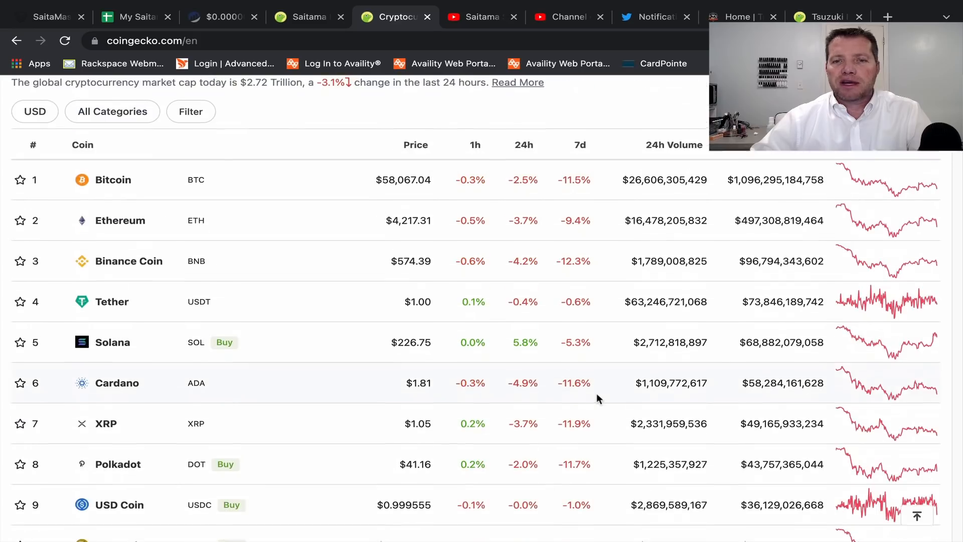
pyautogui.scroll(3)
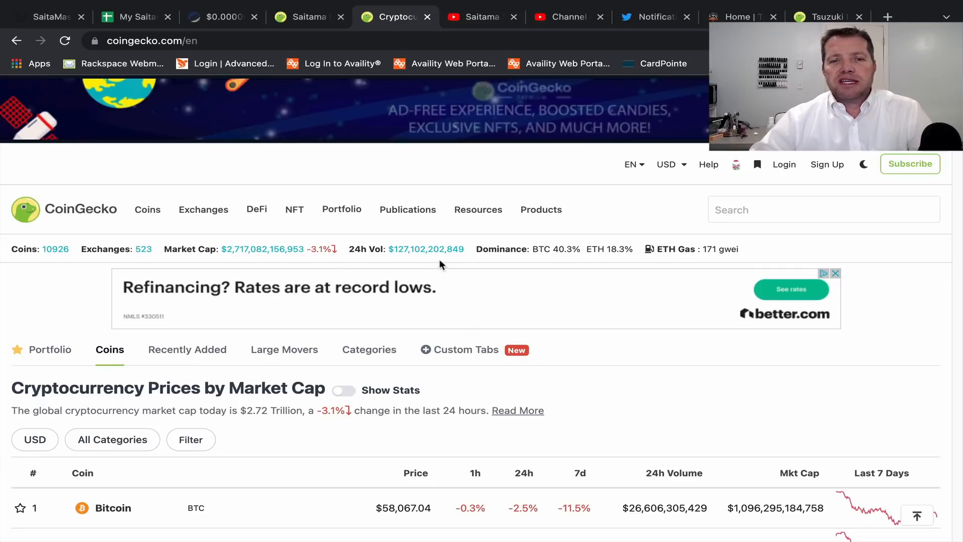
pyautogui.moveTo(257, 210)
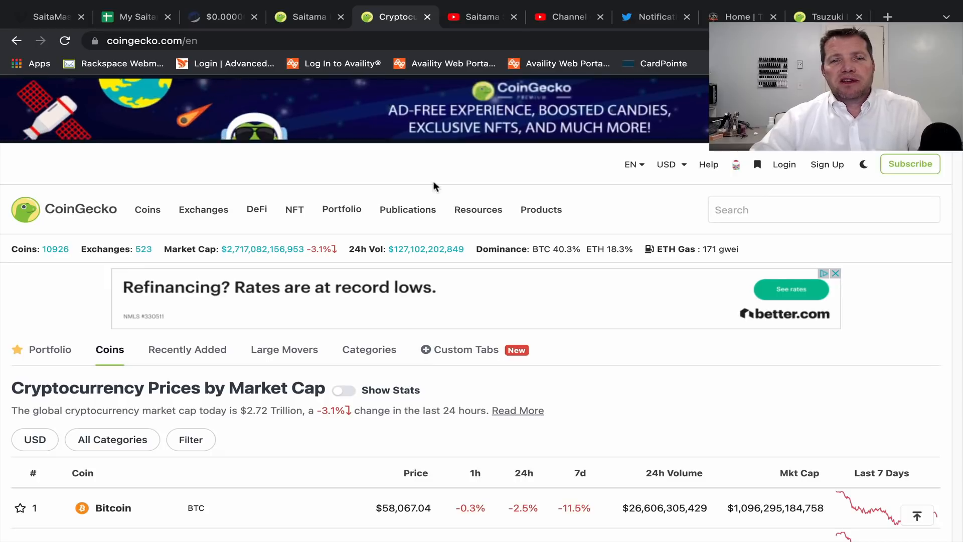
pyautogui.moveTo(129, 17)
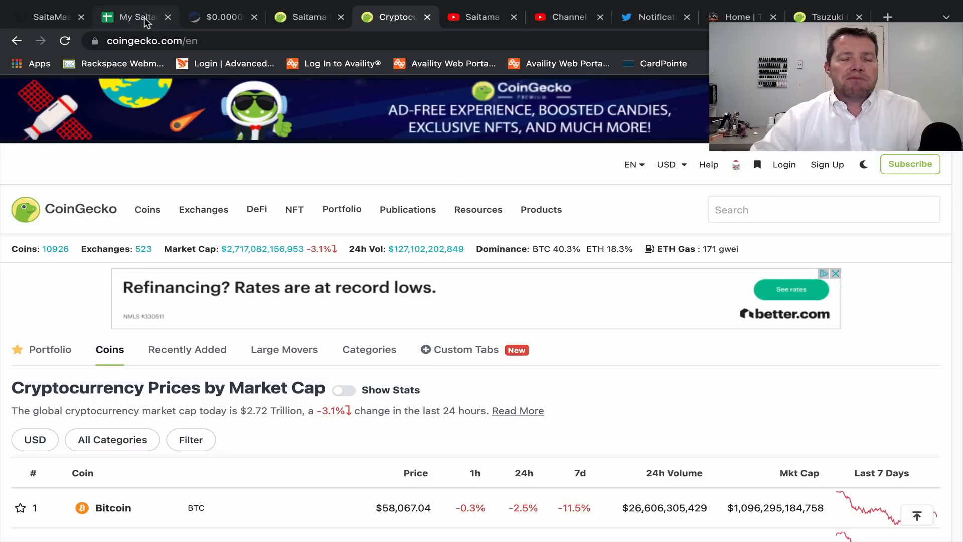
pyautogui.click(129, 17)
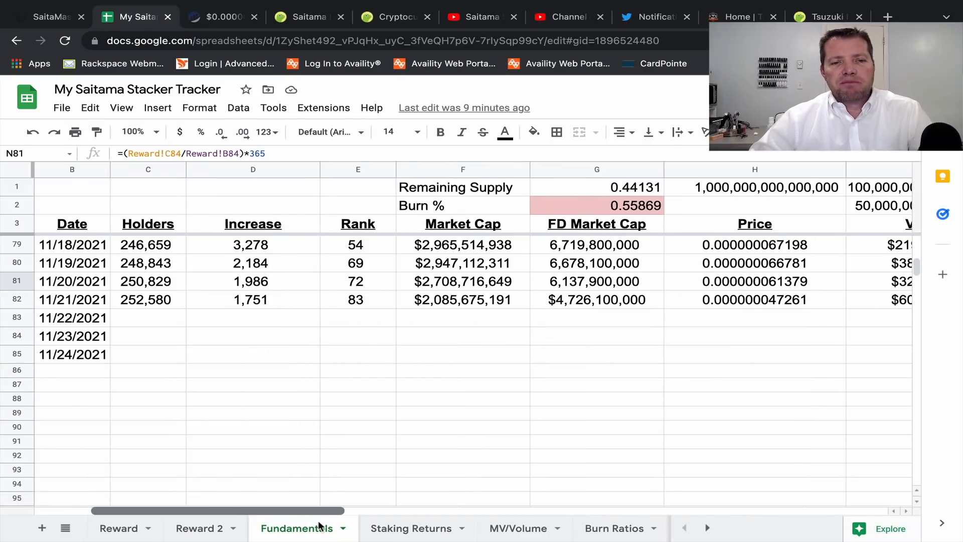
pyautogui.scroll(3)
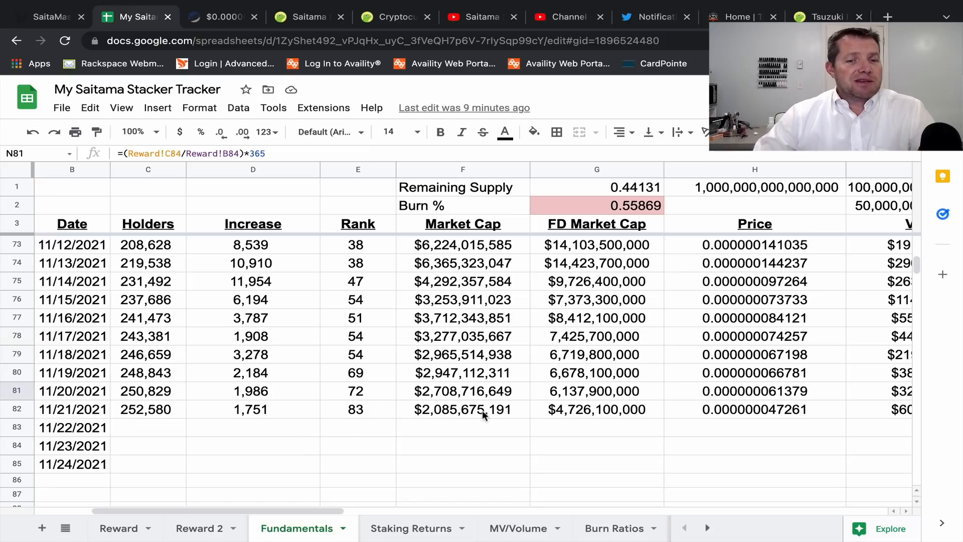
pyautogui.moveTo(368, 411)
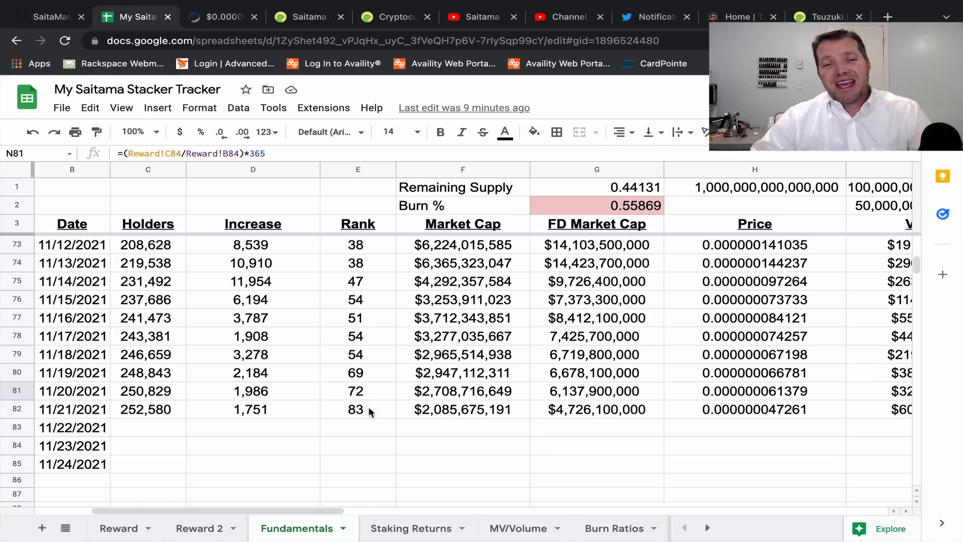
pyautogui.moveTo(368, 410)
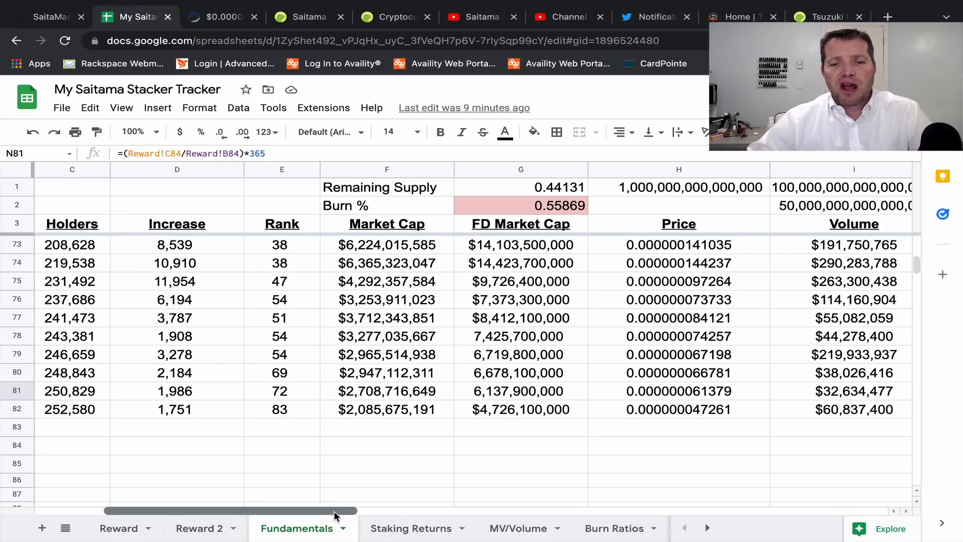
pyautogui.moveTo(379, 405)
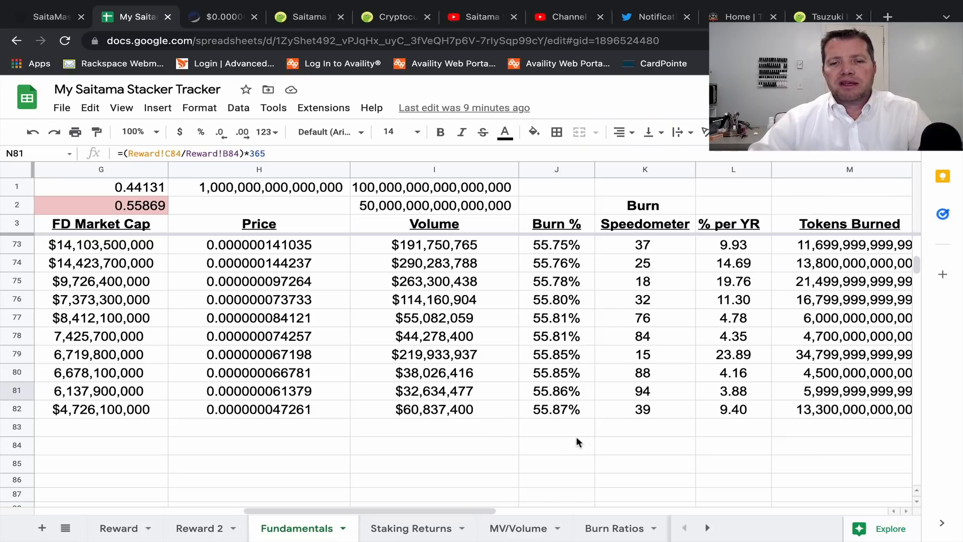
pyautogui.moveTo(473, 482)
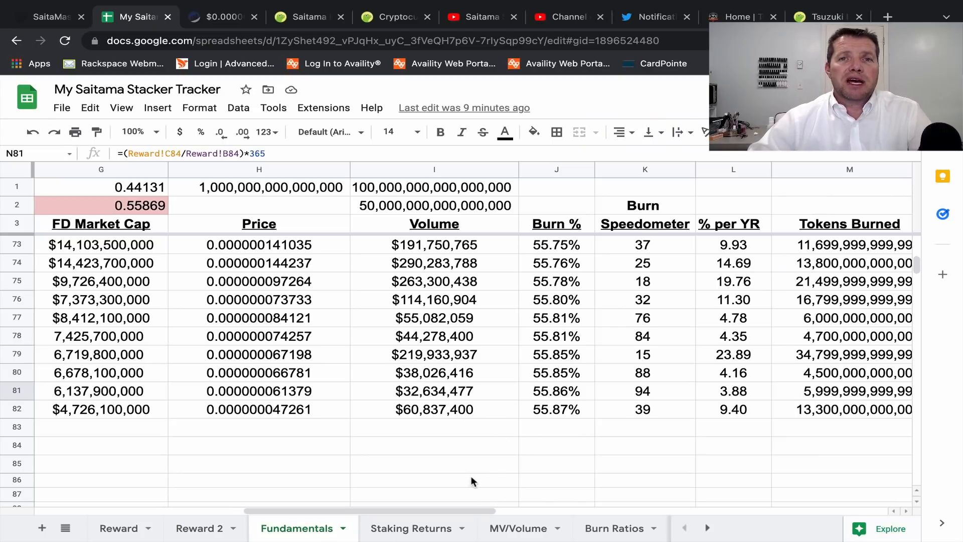
pyautogui.moveTo(518, 428)
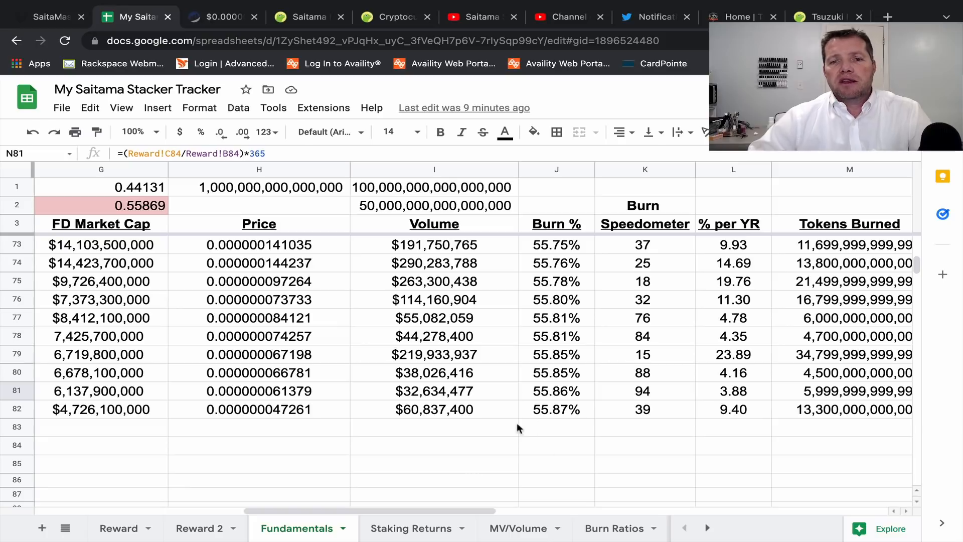
pyautogui.moveTo(541, 393)
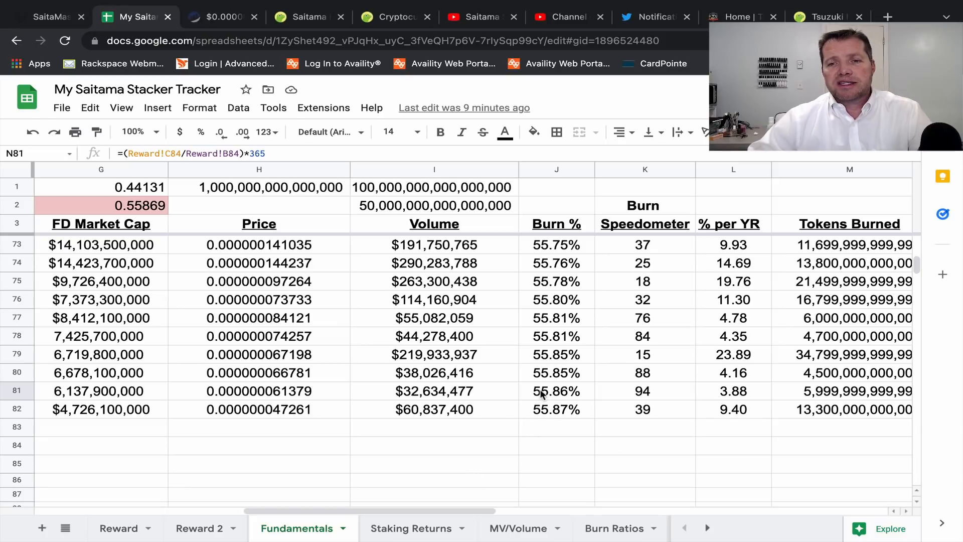
pyautogui.moveTo(469, 518)
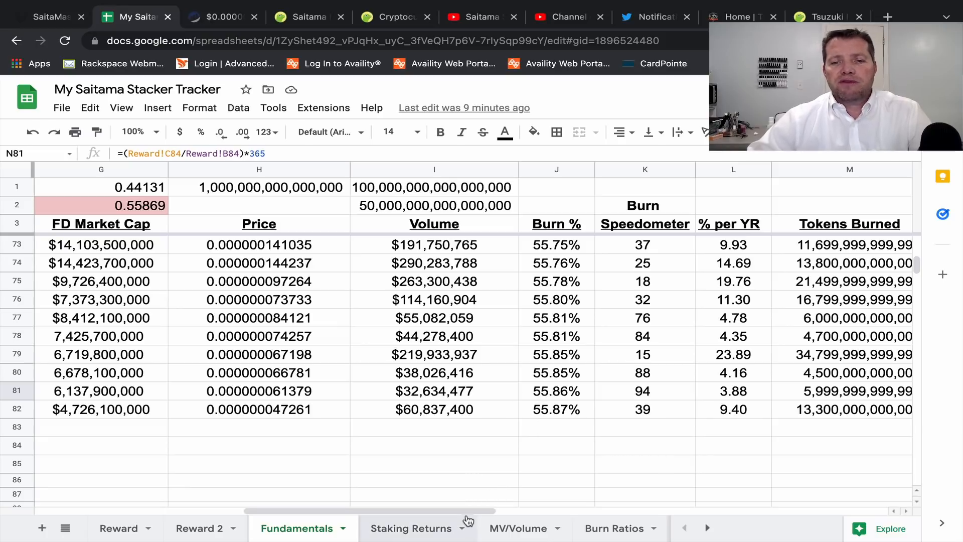
pyautogui.hscroll(3)
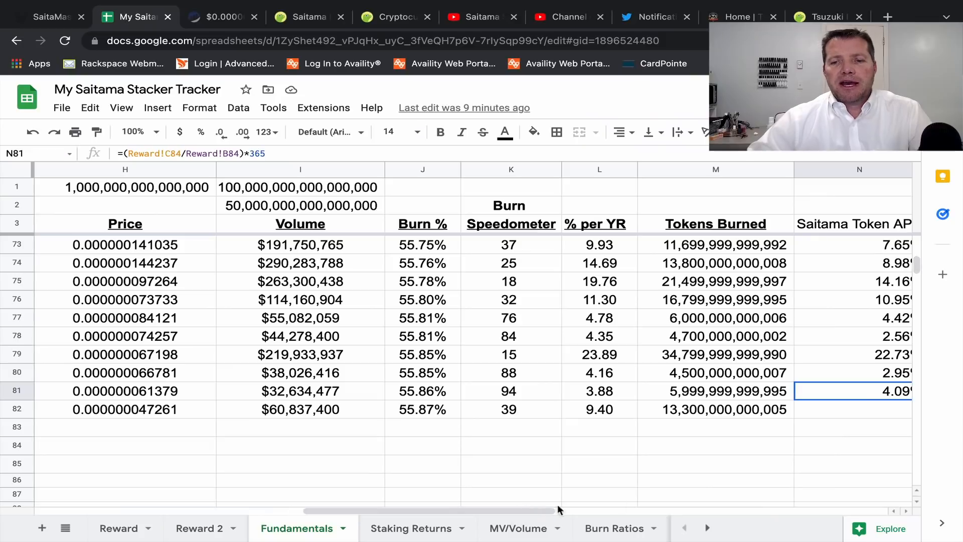
pyautogui.moveTo(674, 418)
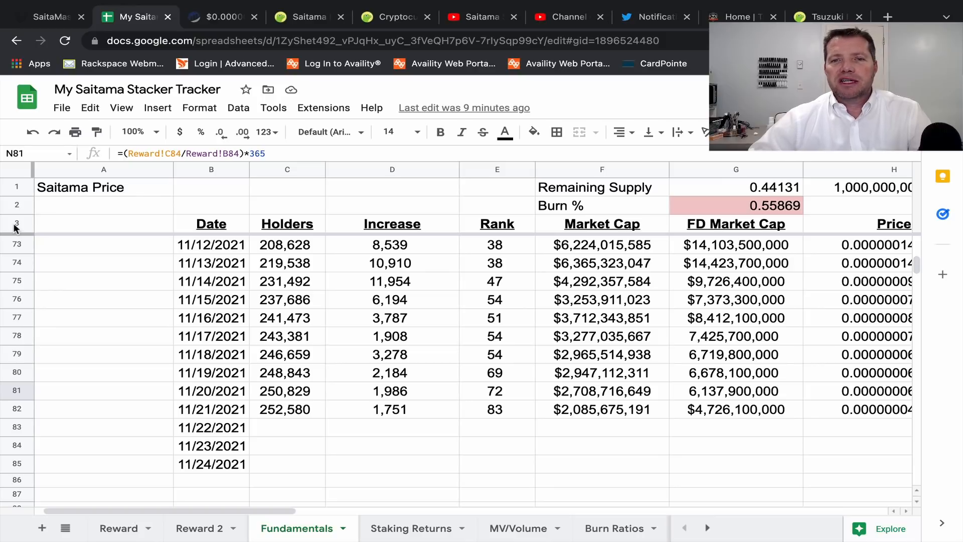
pyautogui.moveTo(568, 79)
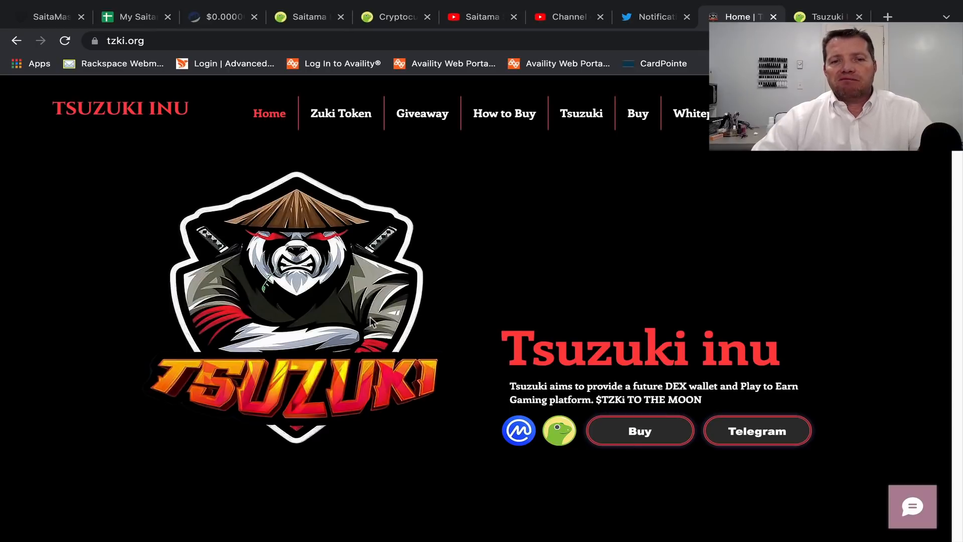
pyautogui.moveTo(312, 309)
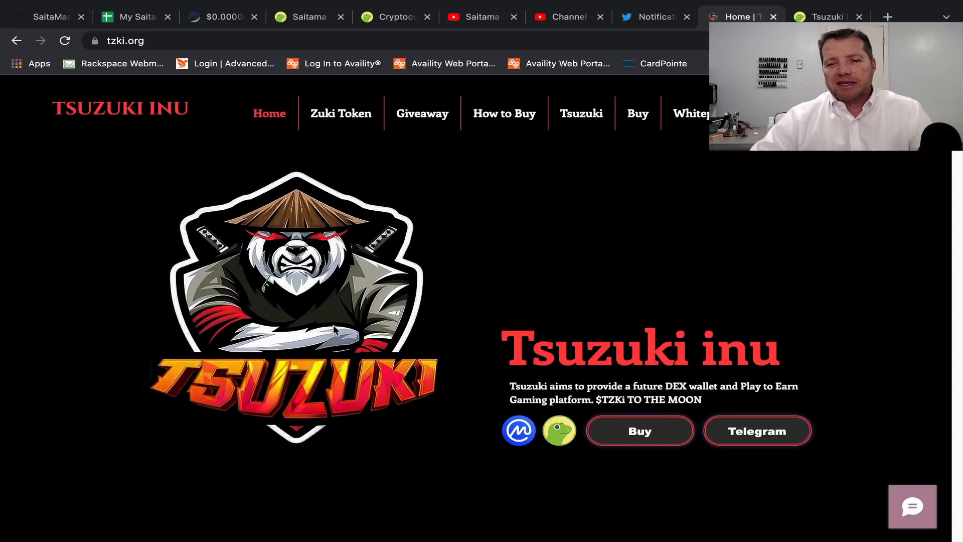
pyautogui.moveTo(457, 289)
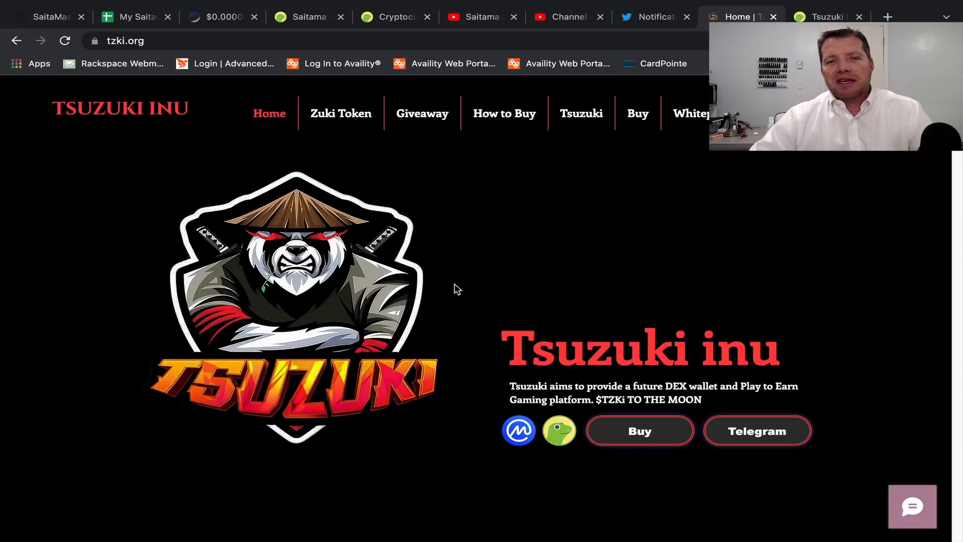
pyautogui.moveTo(350, 286)
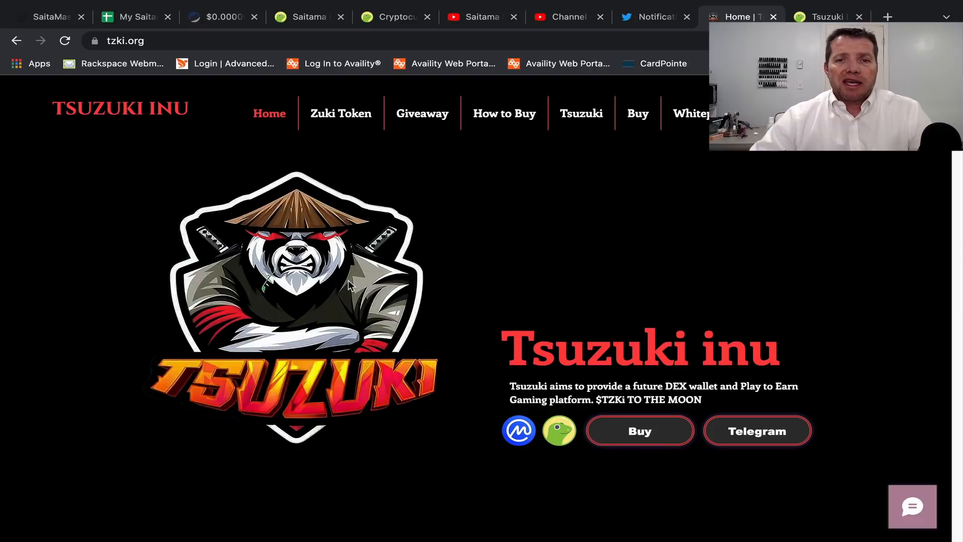
pyautogui.moveTo(437, 272)
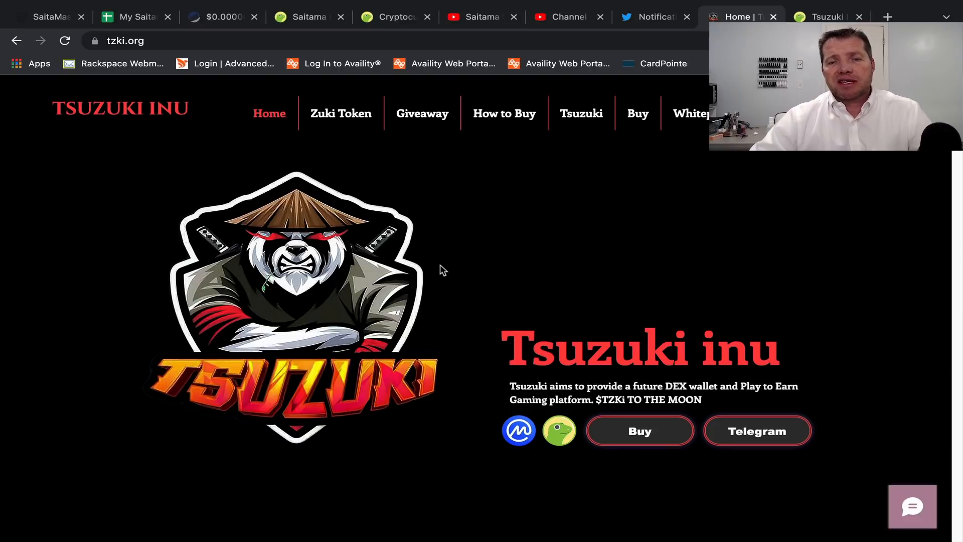
pyautogui.moveTo(469, 263)
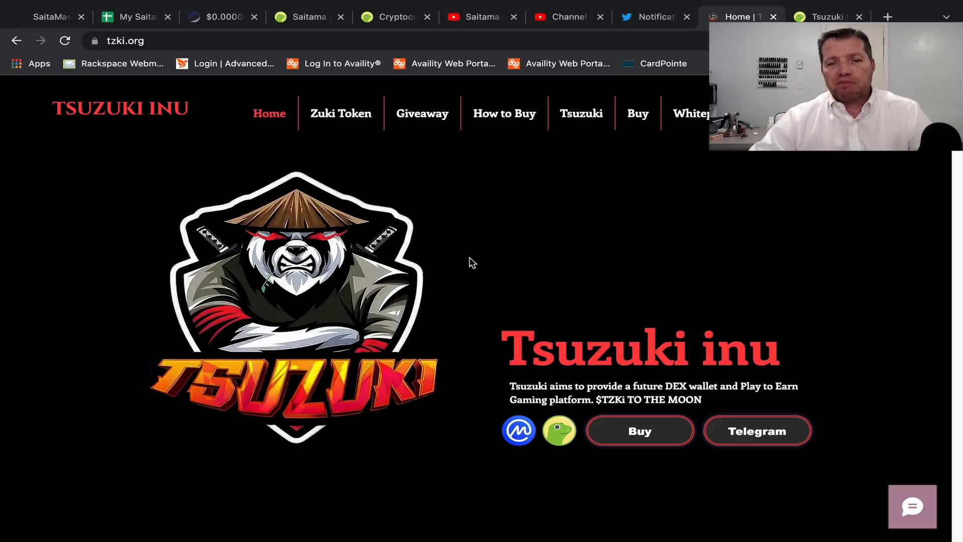
pyautogui.moveTo(495, 239)
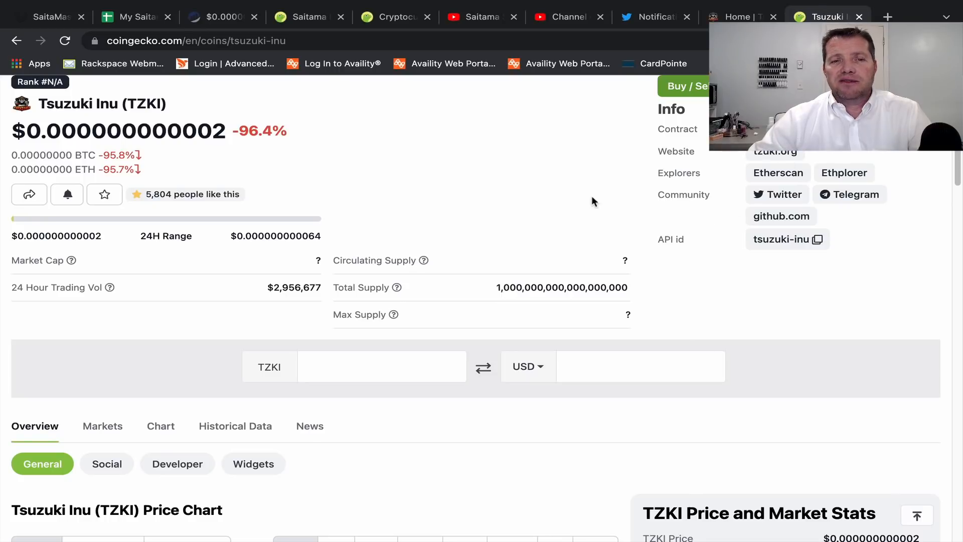
pyautogui.moveTo(570, 202)
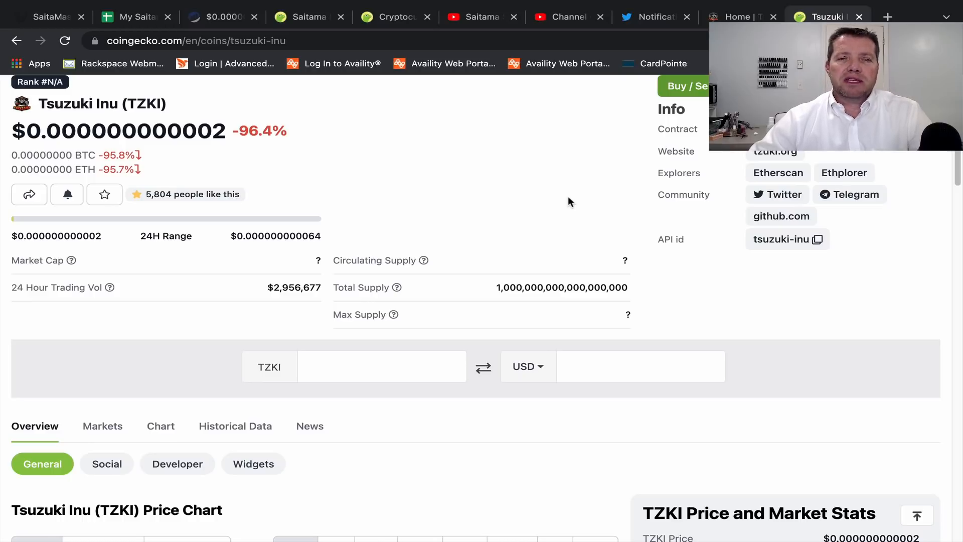
pyautogui.moveTo(546, 190)
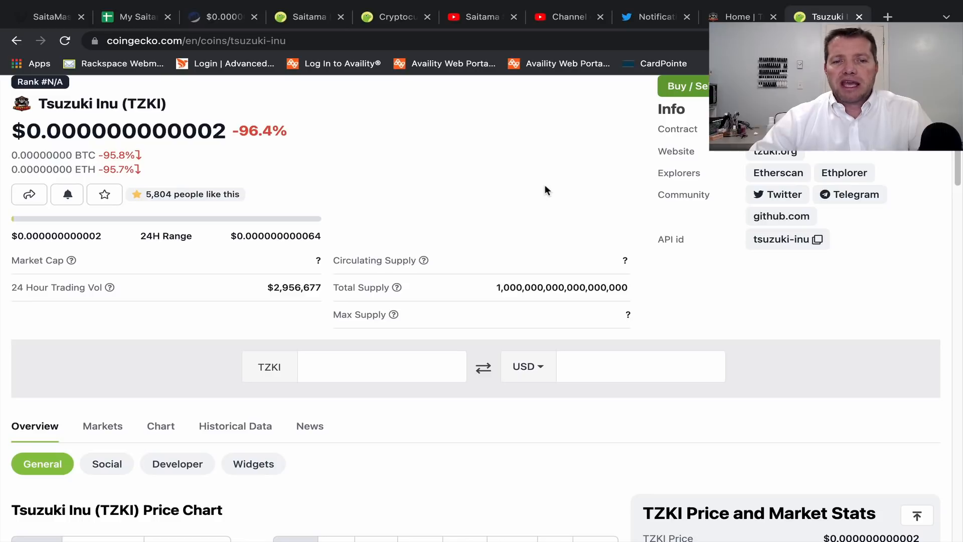
pyautogui.moveTo(549, 192)
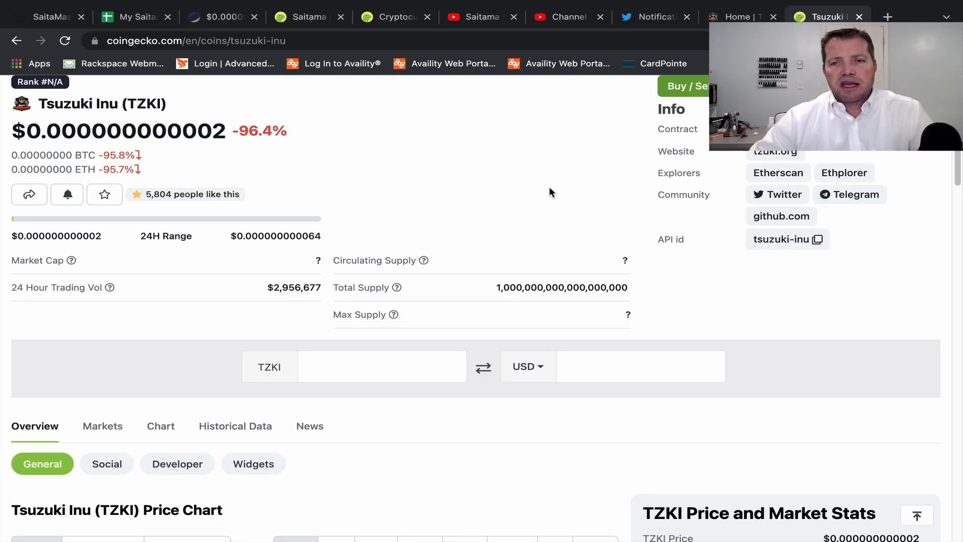
# Scroll the Tsuzuki Inu page to its 24h price chart and $2,956,677 trading volume.
pyautogui.scroll(3)
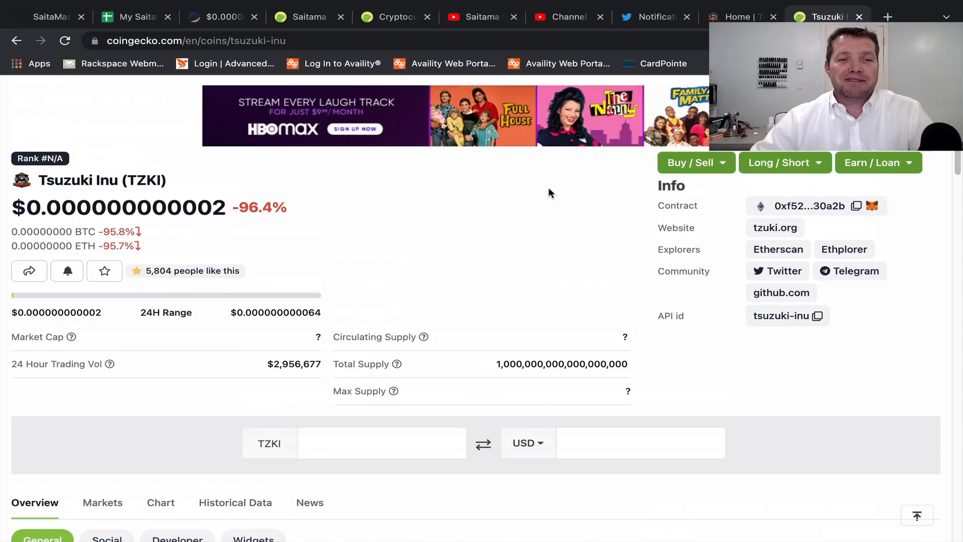
pyautogui.moveTo(431, 256)
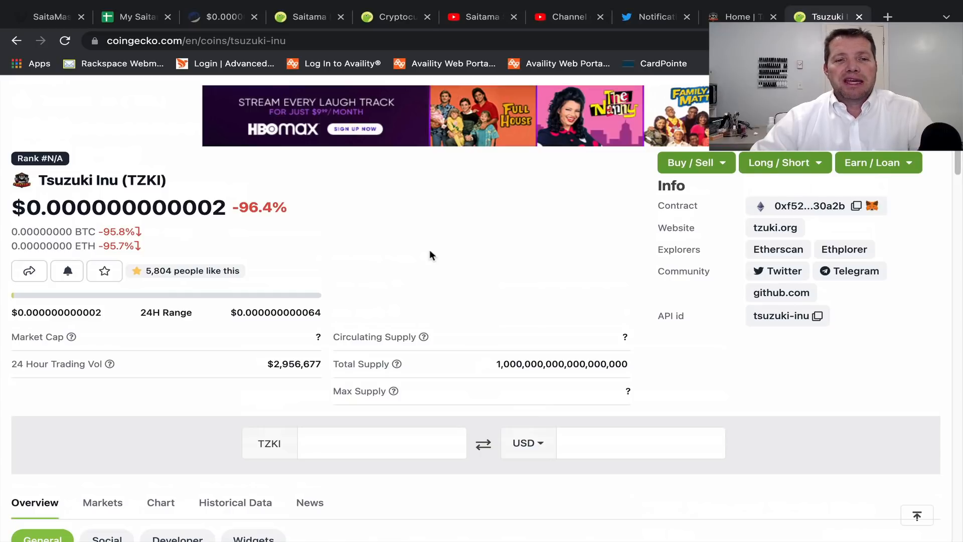
pyautogui.scroll(-3)
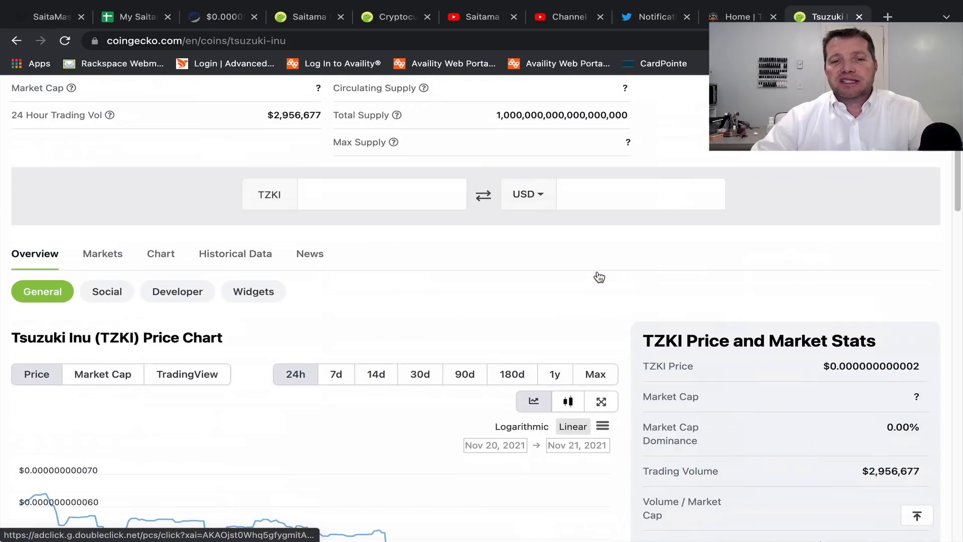
pyautogui.scroll(-3)
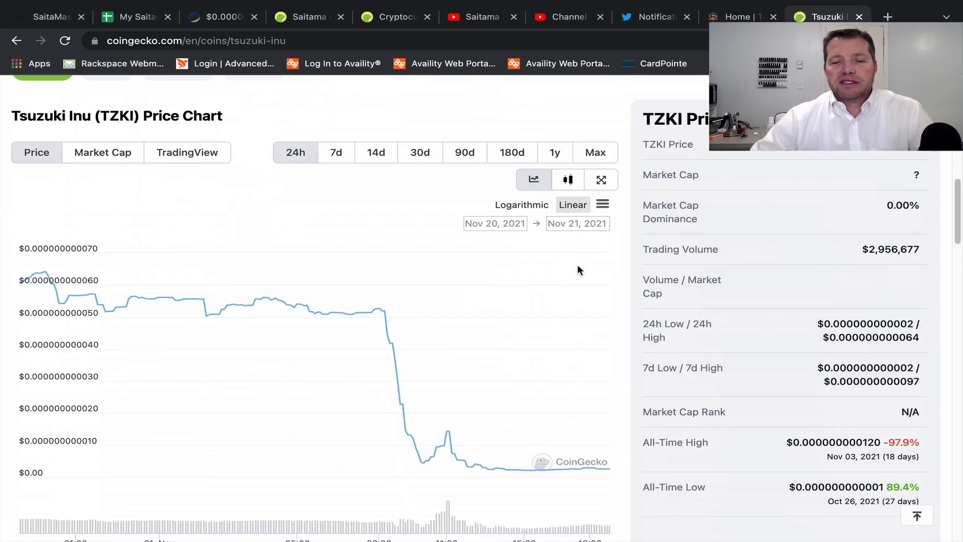
pyautogui.moveTo(431, 460)
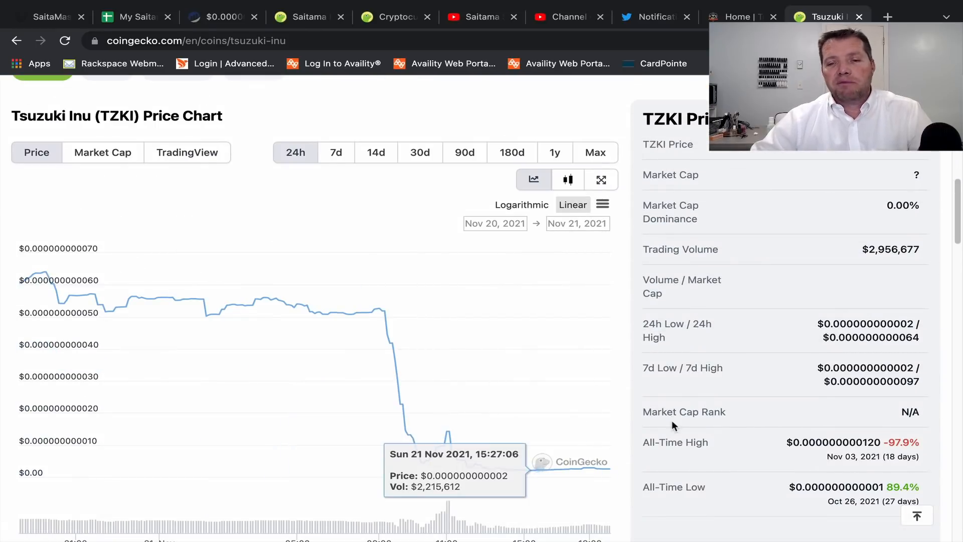
pyautogui.moveTo(622, 472)
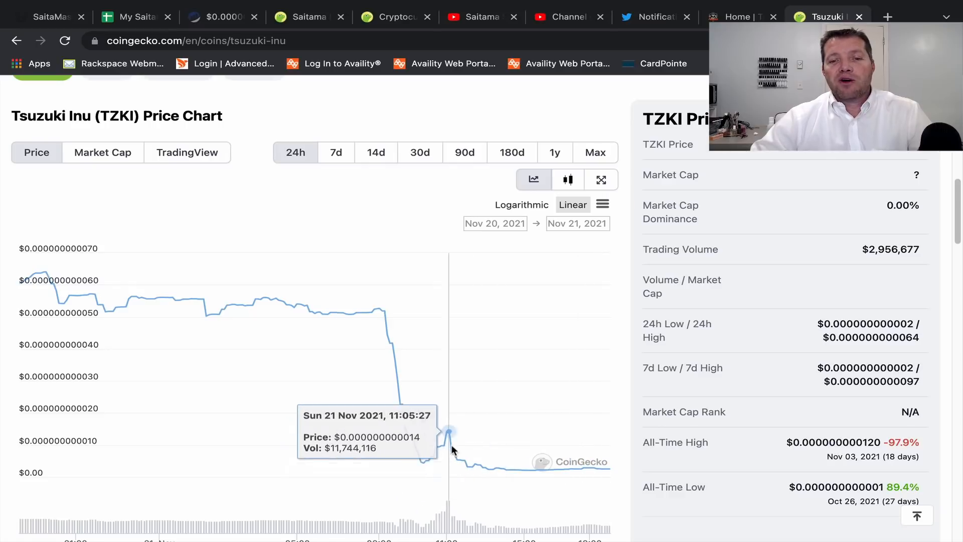
pyautogui.moveTo(611, 477)
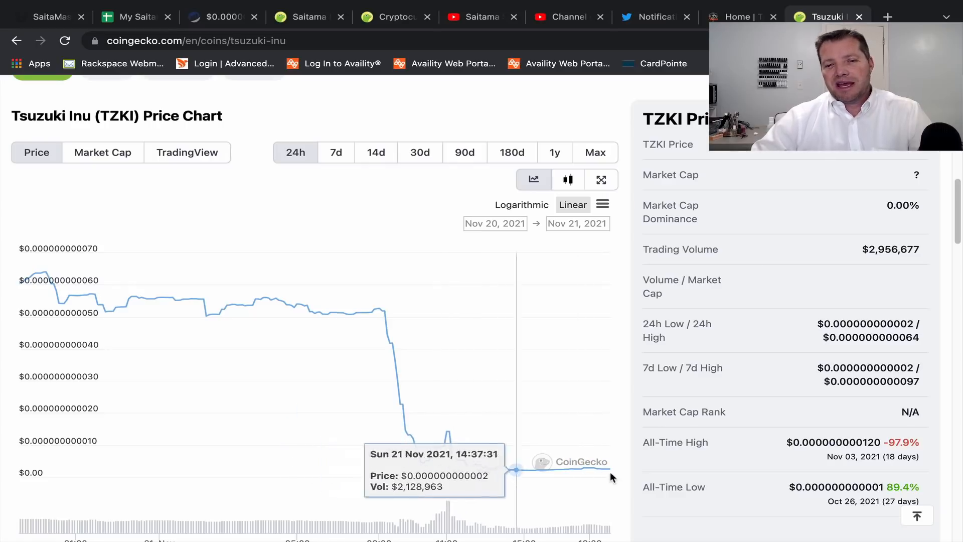
pyautogui.moveTo(625, 500)
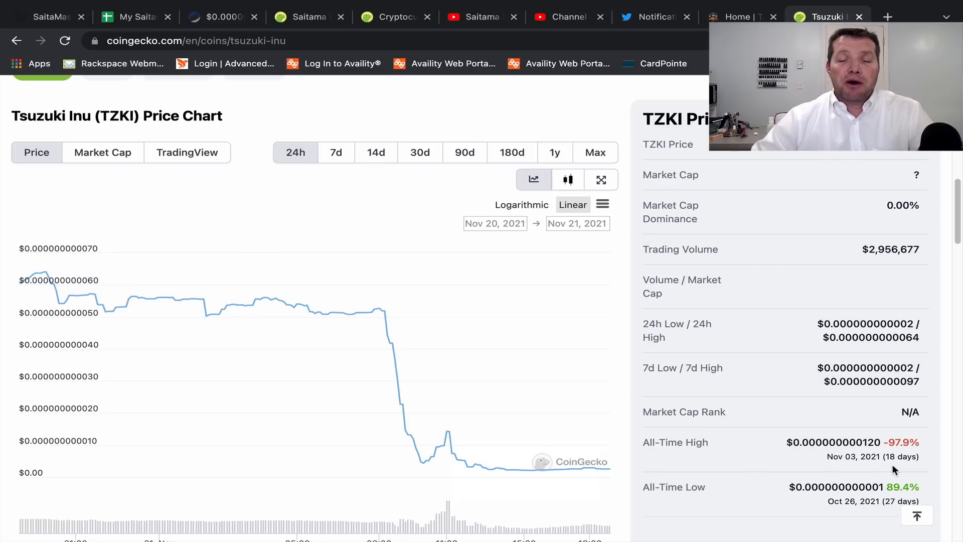
pyautogui.moveTo(773, 477)
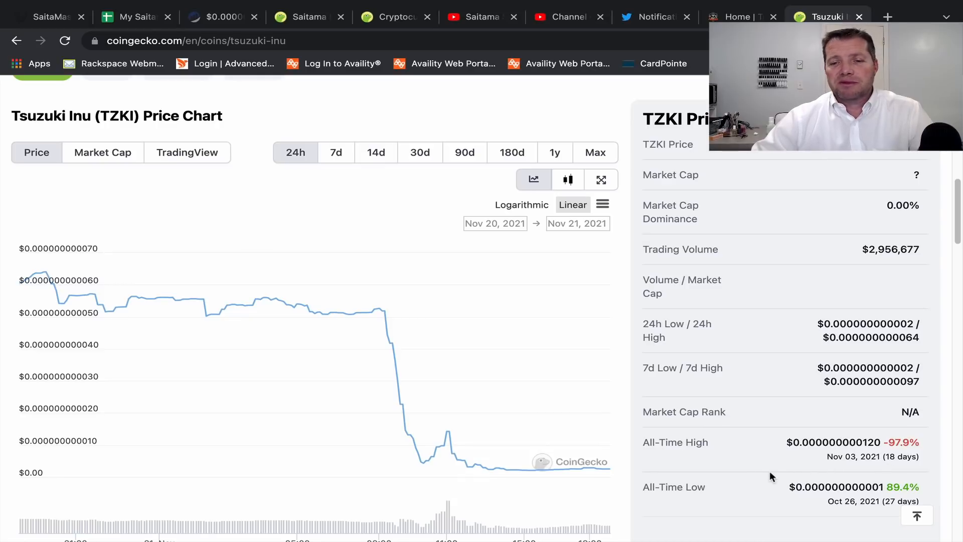
pyautogui.moveTo(618, 402)
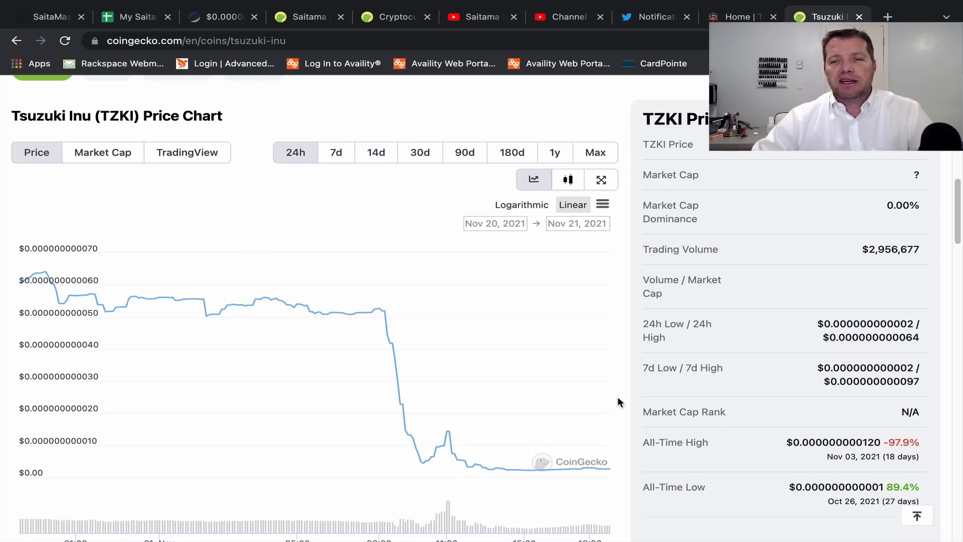
pyautogui.scroll(3)
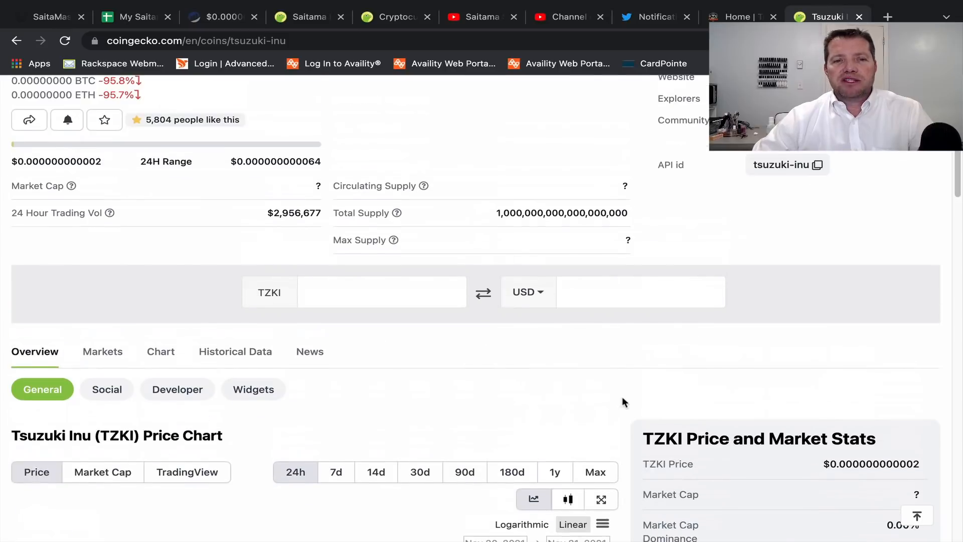
# Return from the Tsuzuki Inu page to the tracker's Fundamentals sheet with rows through 11/21/2021.
pyautogui.scroll(3)
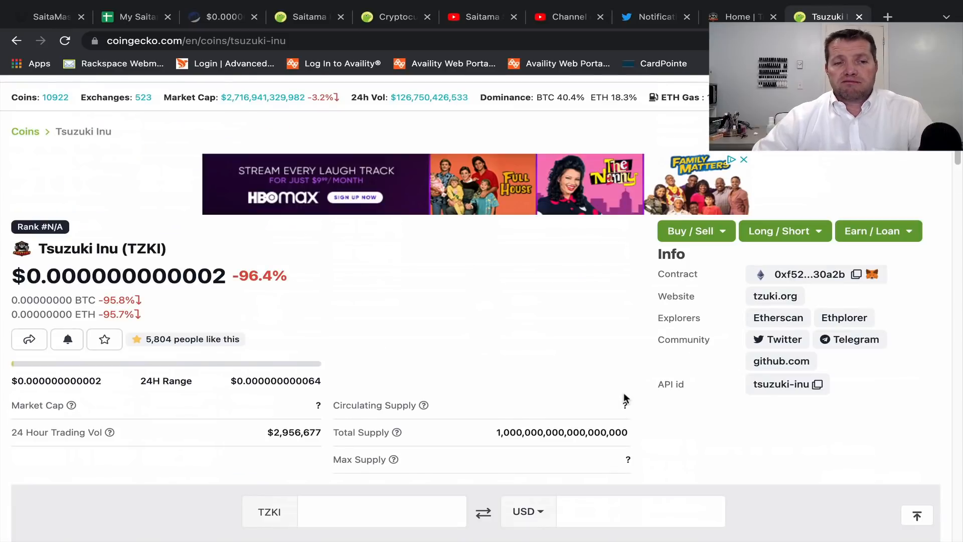
pyautogui.moveTo(619, 388)
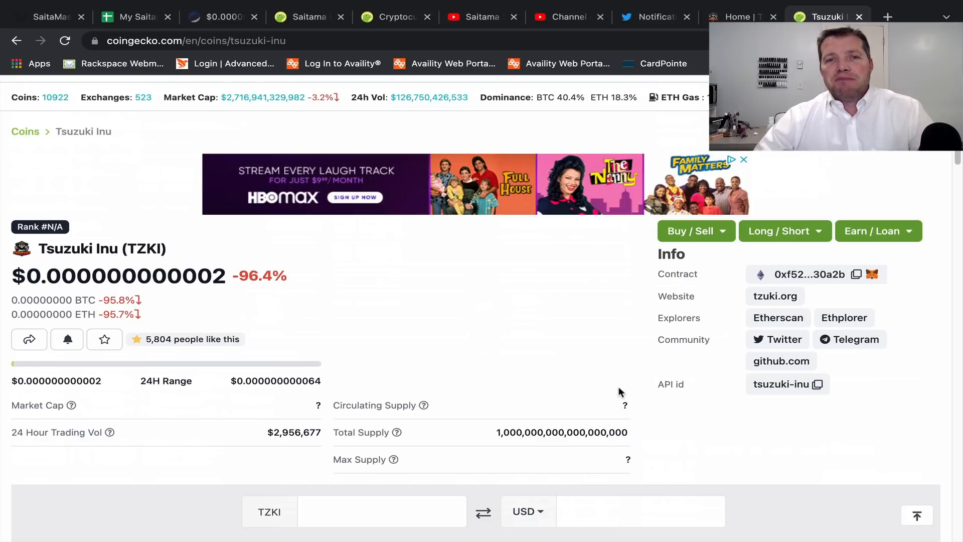
pyautogui.moveTo(624, 381)
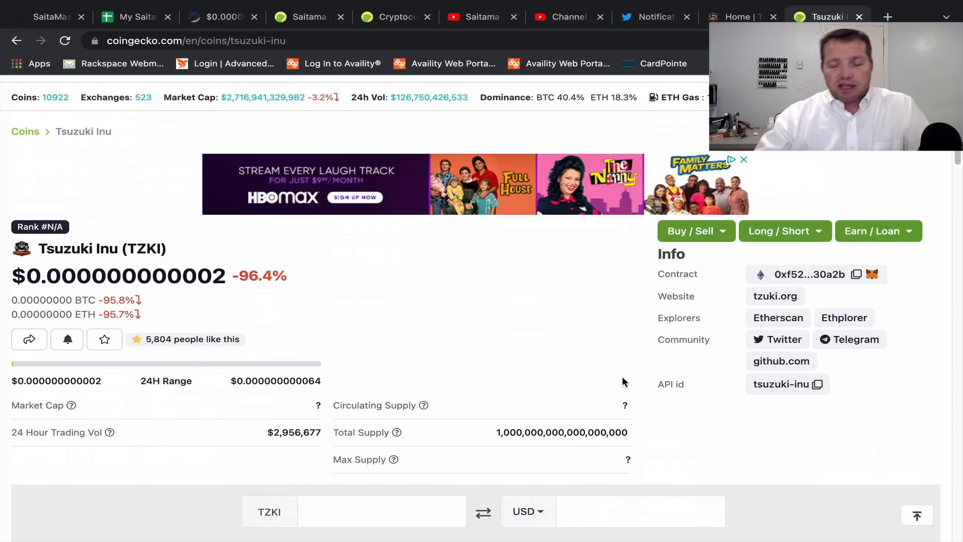
pyautogui.moveTo(630, 379)
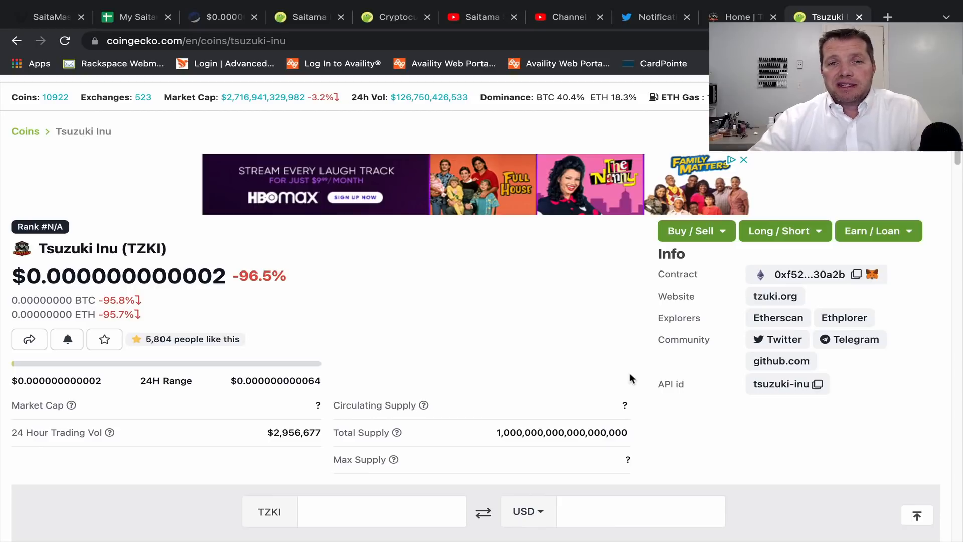
pyautogui.moveTo(756, 252)
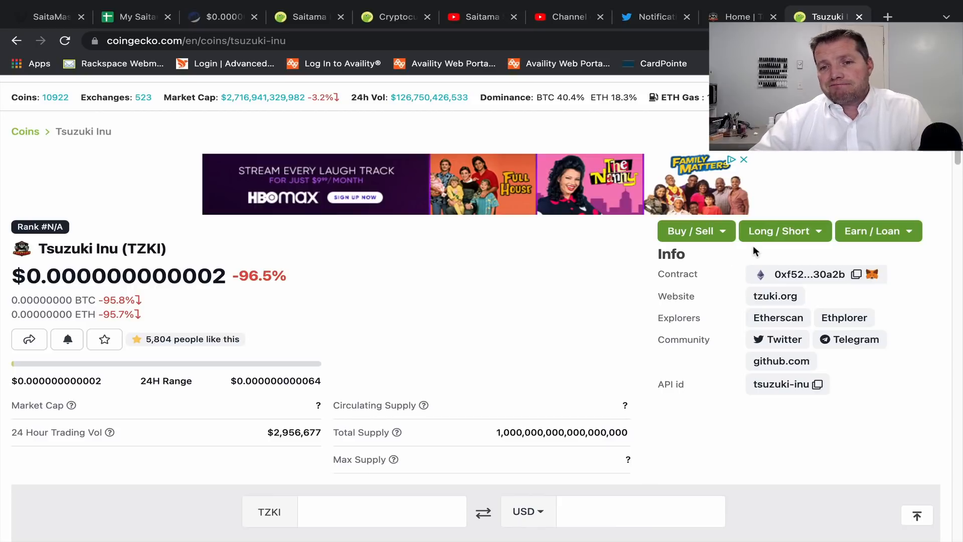
pyautogui.moveTo(517, 129)
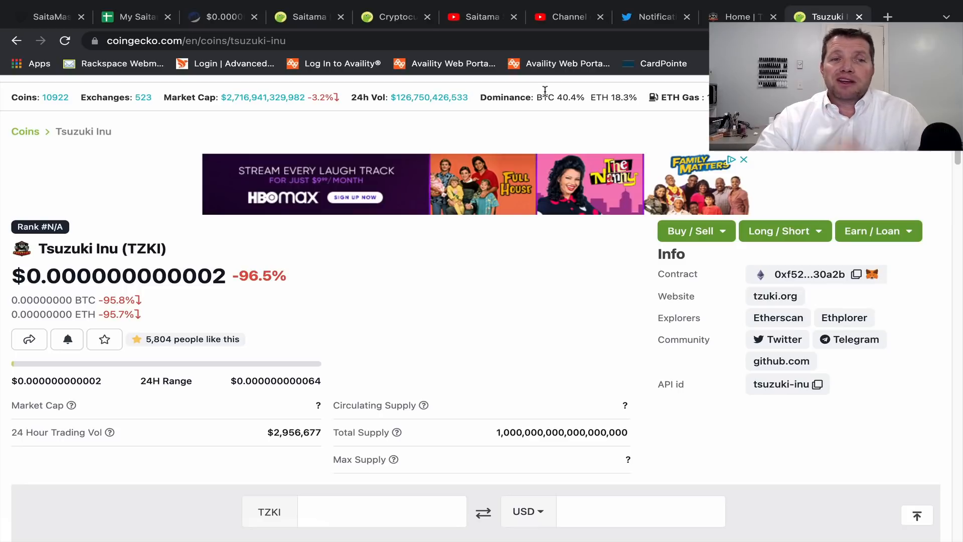
pyautogui.moveTo(267, 34)
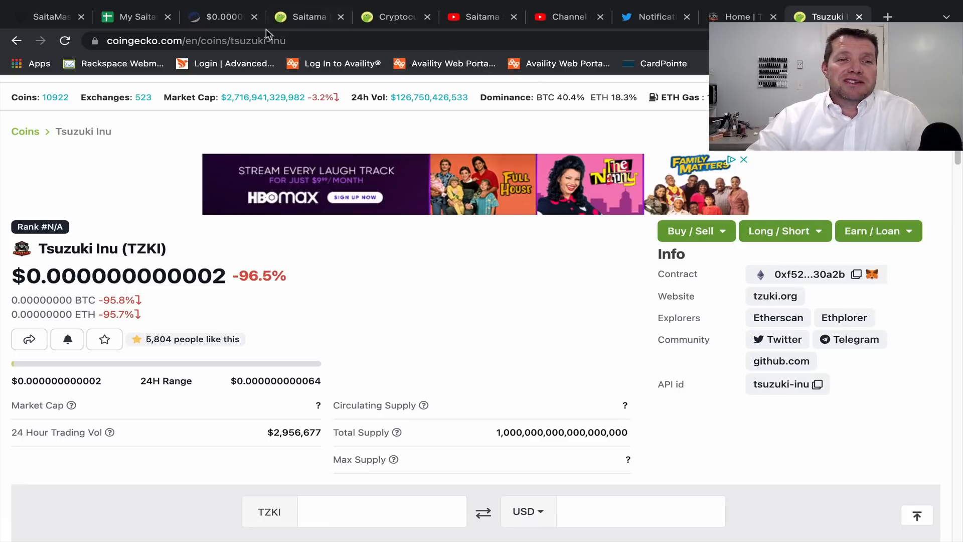
pyautogui.click(130, 17)
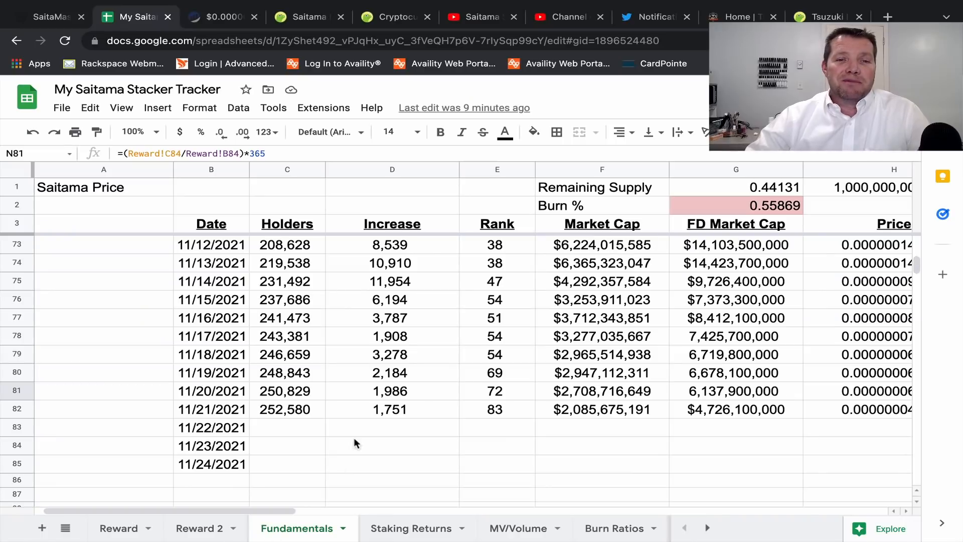
pyautogui.click(198, 529)
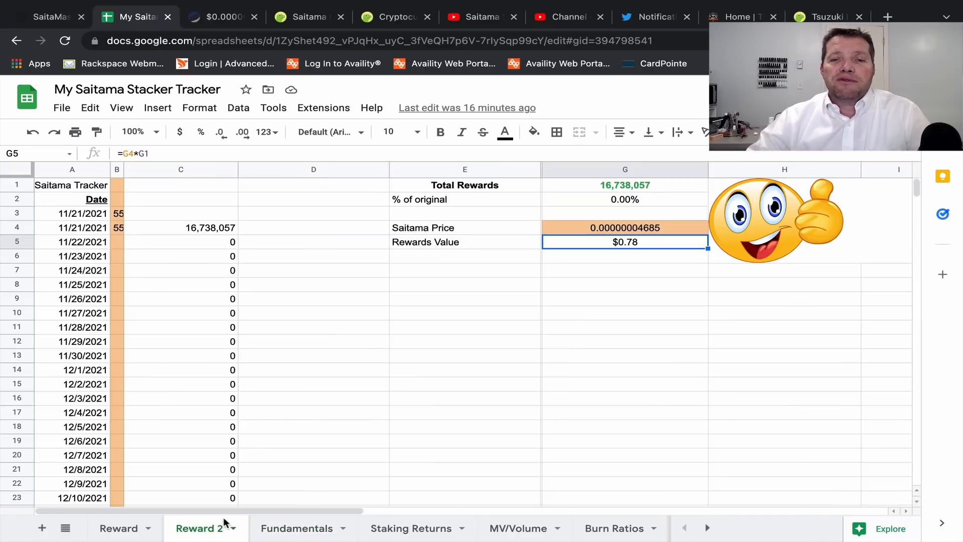
pyautogui.moveTo(134, 193)
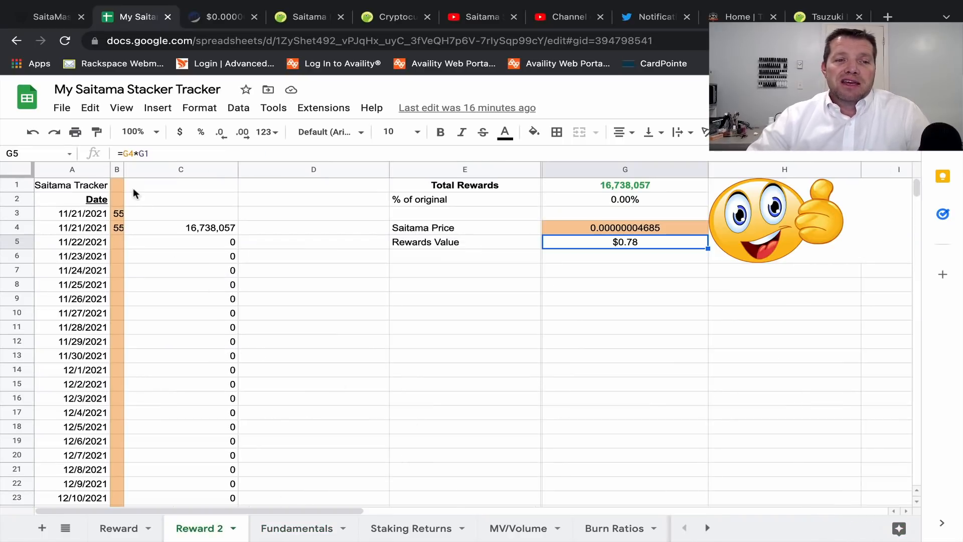
pyautogui.moveTo(118, 217)
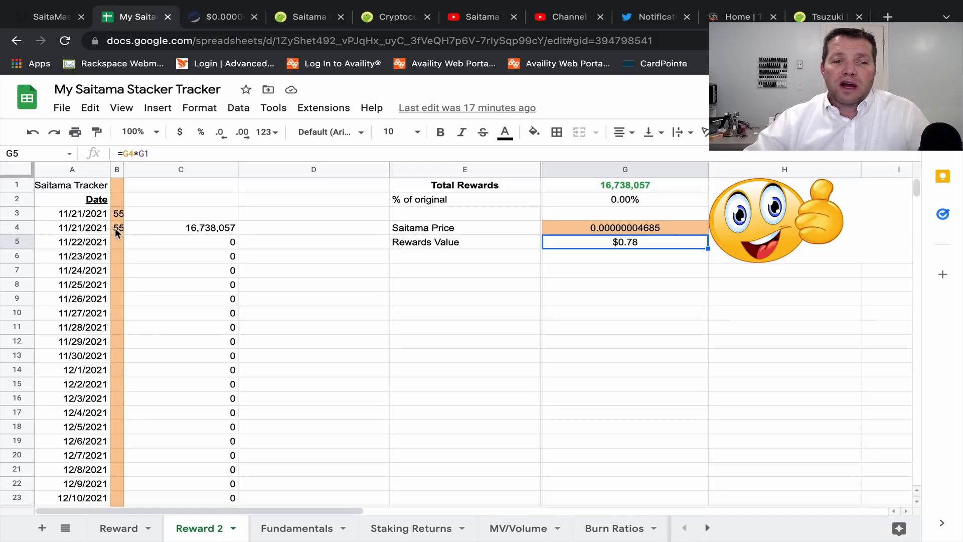
pyautogui.moveTo(174, 237)
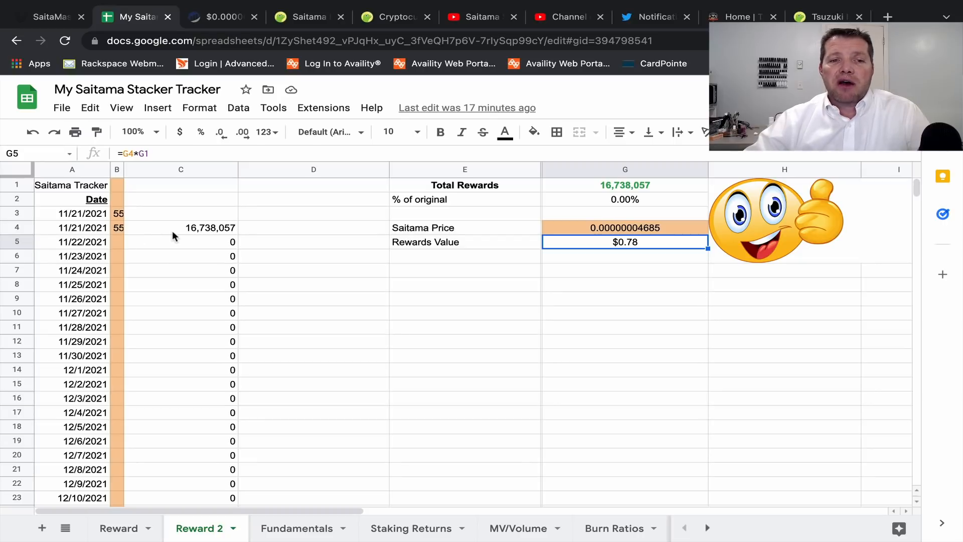
pyautogui.moveTo(198, 236)
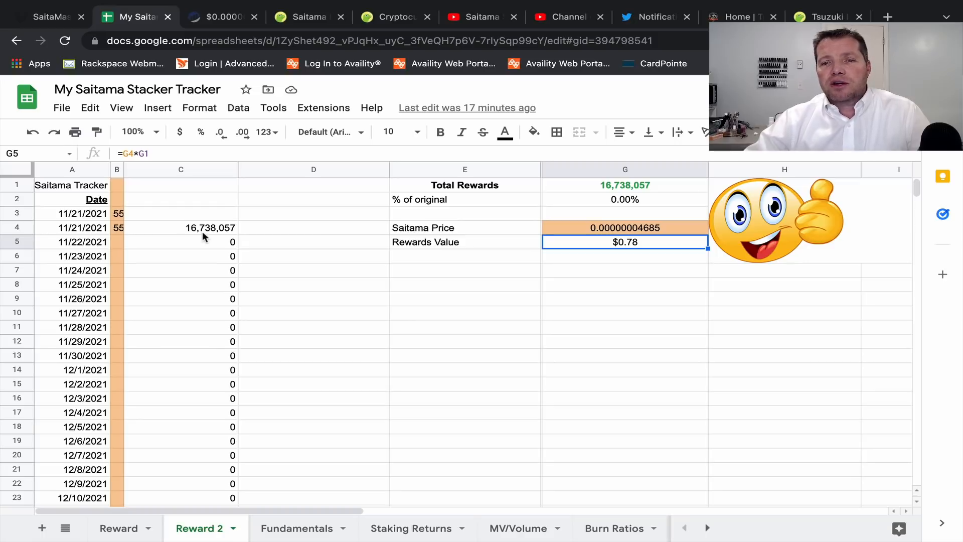
pyautogui.moveTo(435, 291)
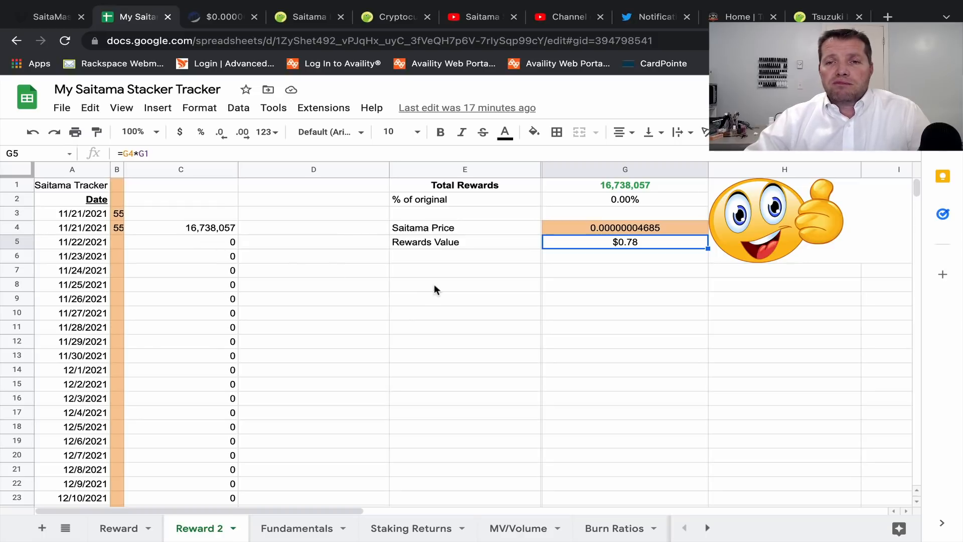
pyautogui.moveTo(440, 286)
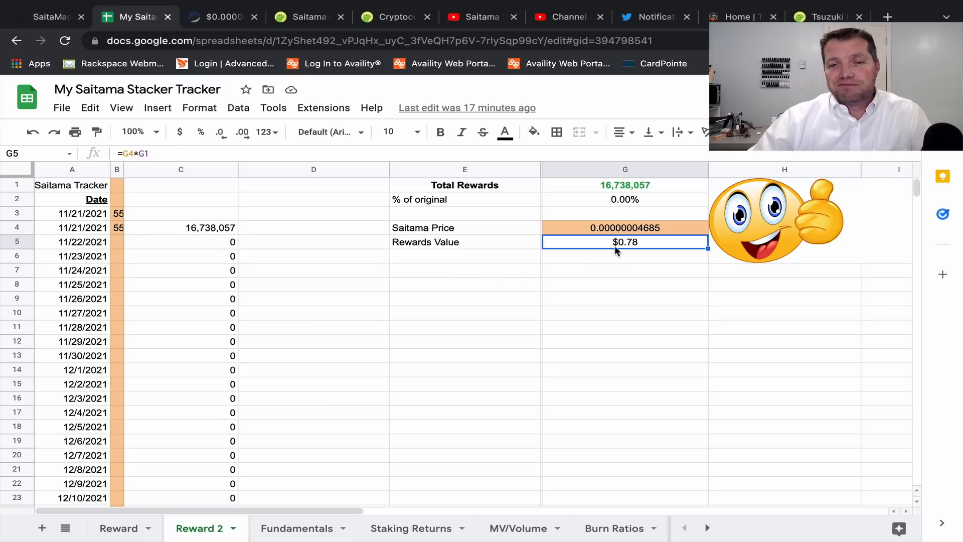
pyautogui.moveTo(614, 216)
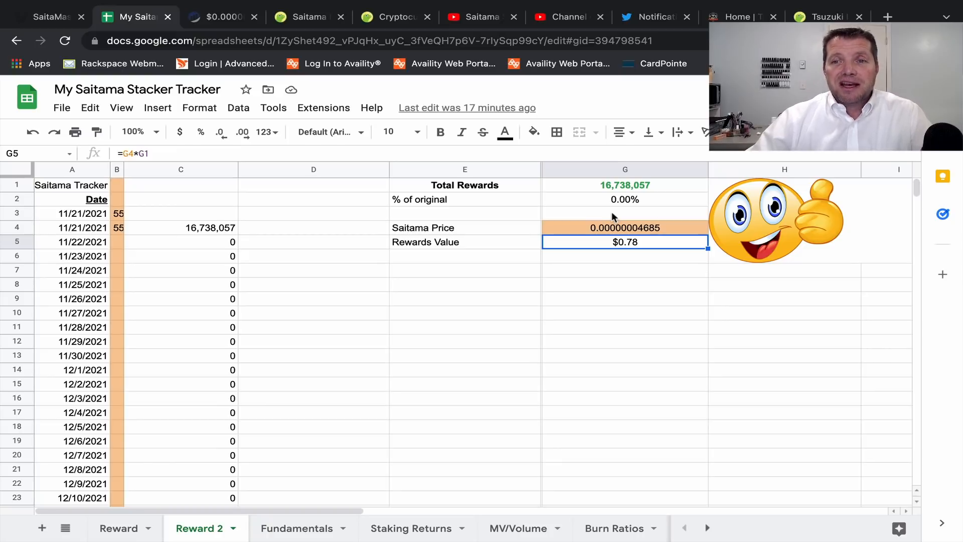
pyautogui.moveTo(608, 213)
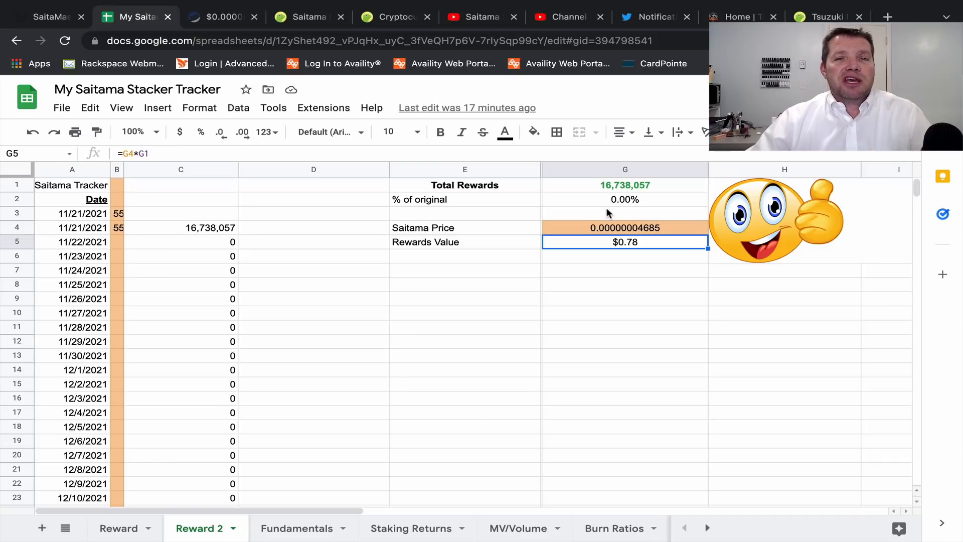